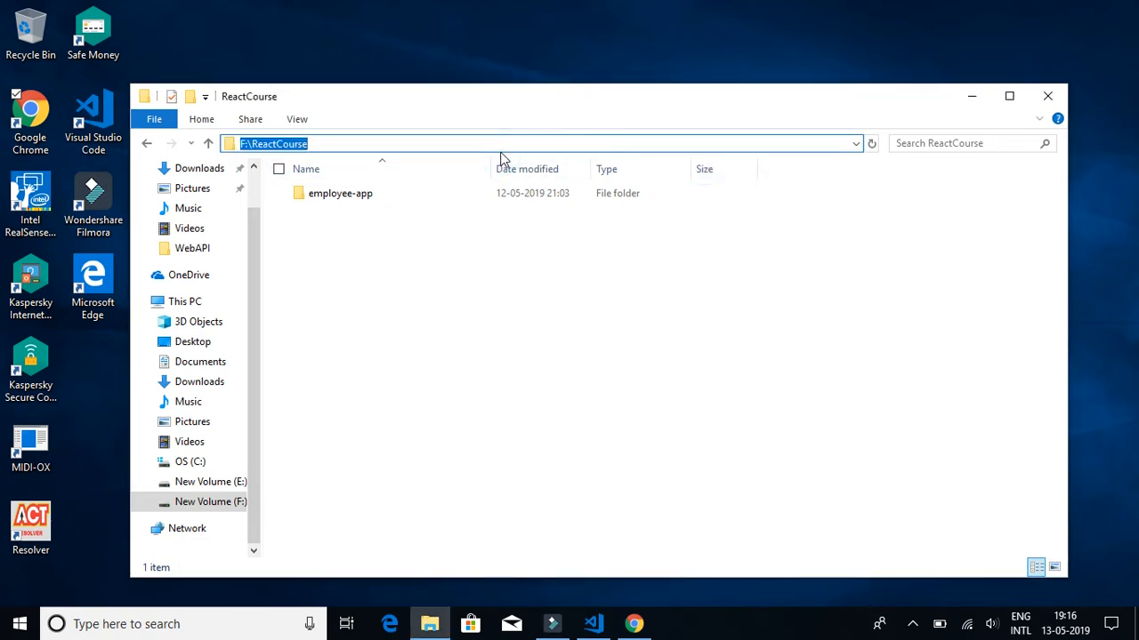
Open the employee-app folder in F:\ReactCourse
double_click(340, 193)
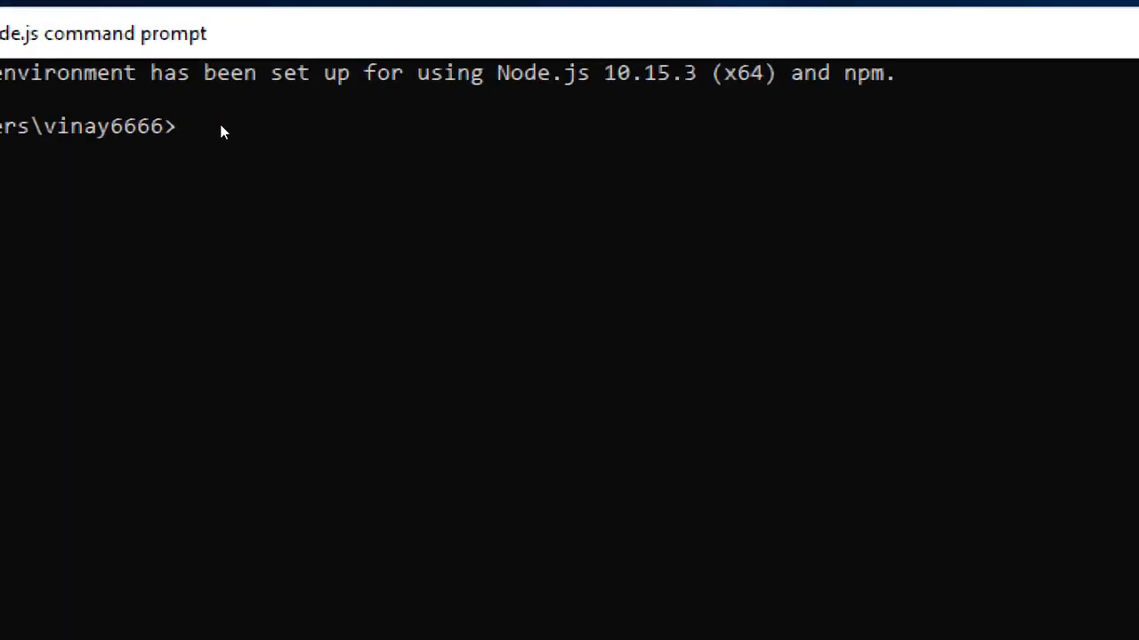
Change to F:\ReactCourse\employee-app and launch VS Code with 'code .'
text(cd)
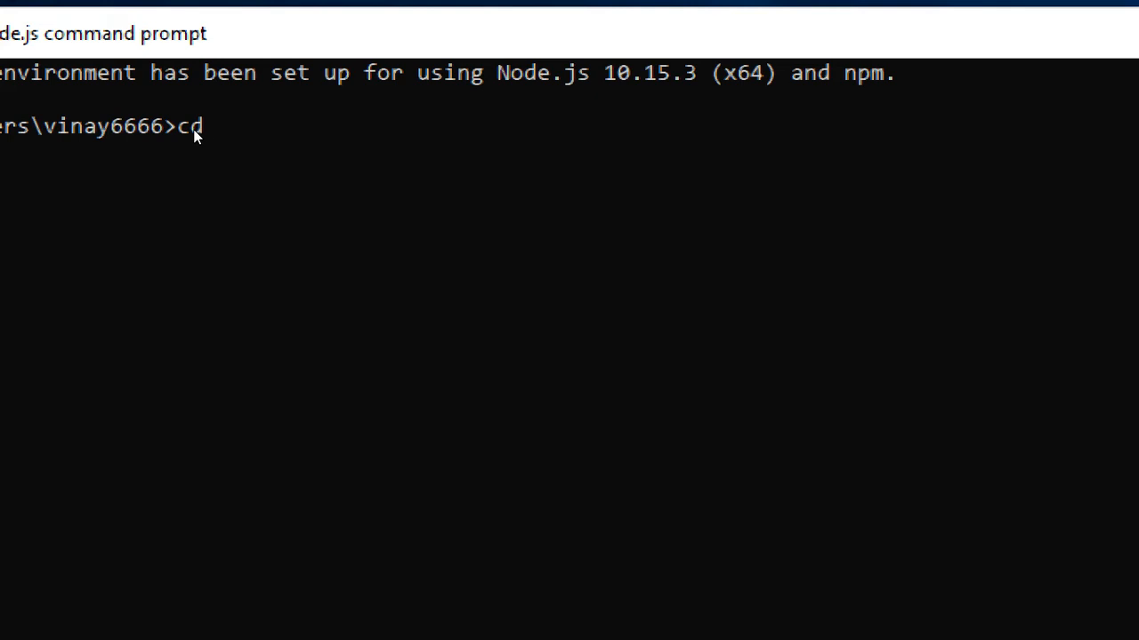
text(/d F:\ReactCourse\employee-app)
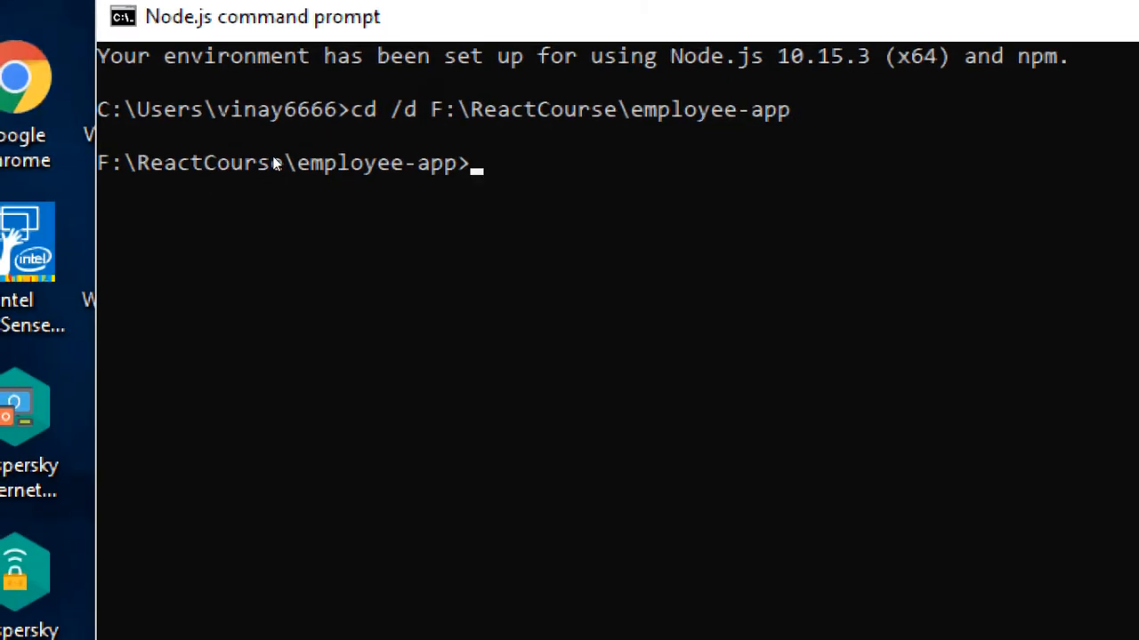
text(code)
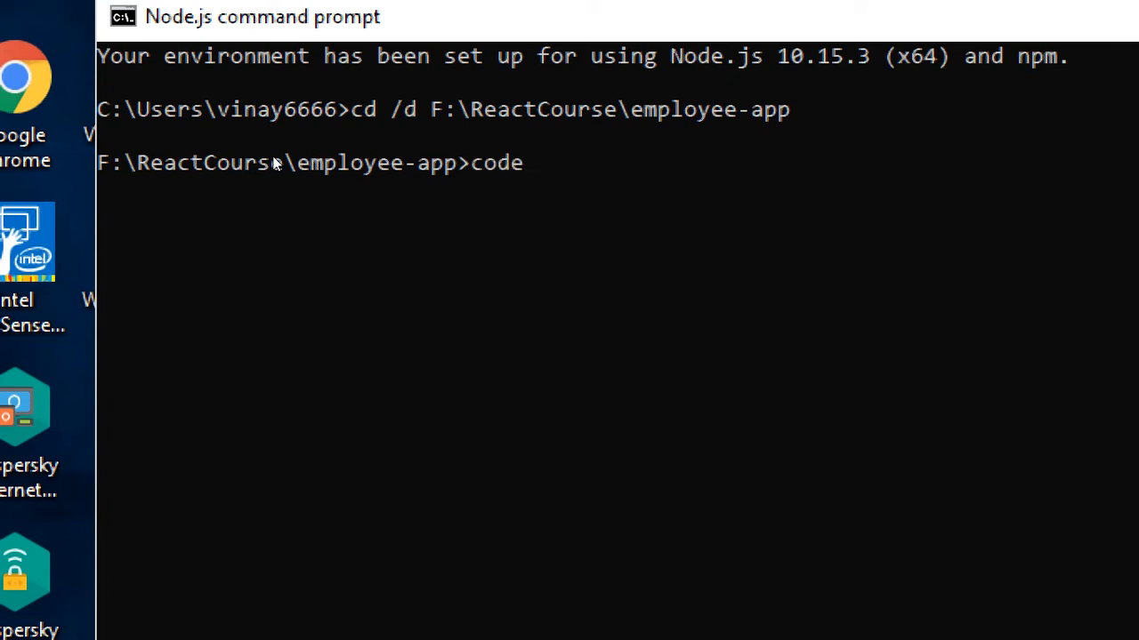
text(.)
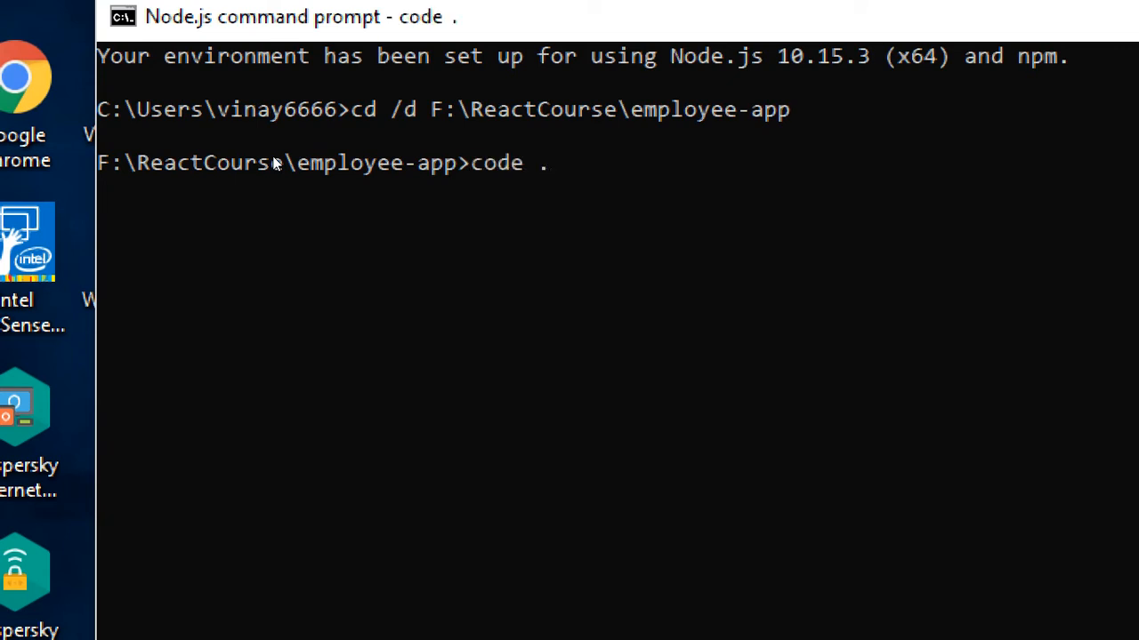
key(Enter)
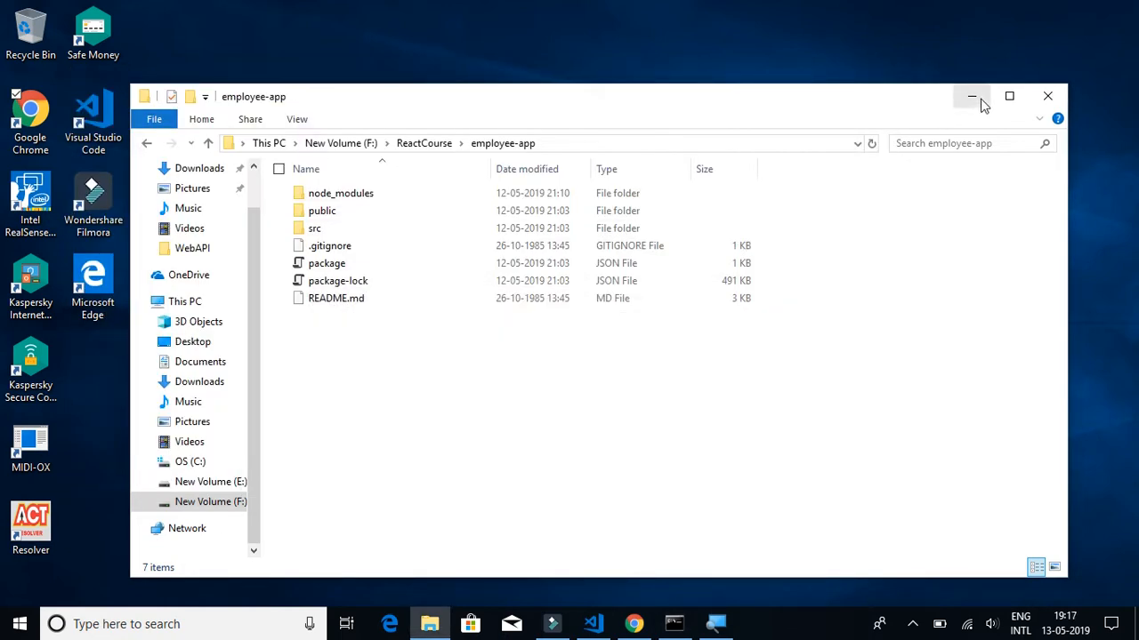
Search Google for 'react bootstrap' in a new Chrome tab
click(633, 623)
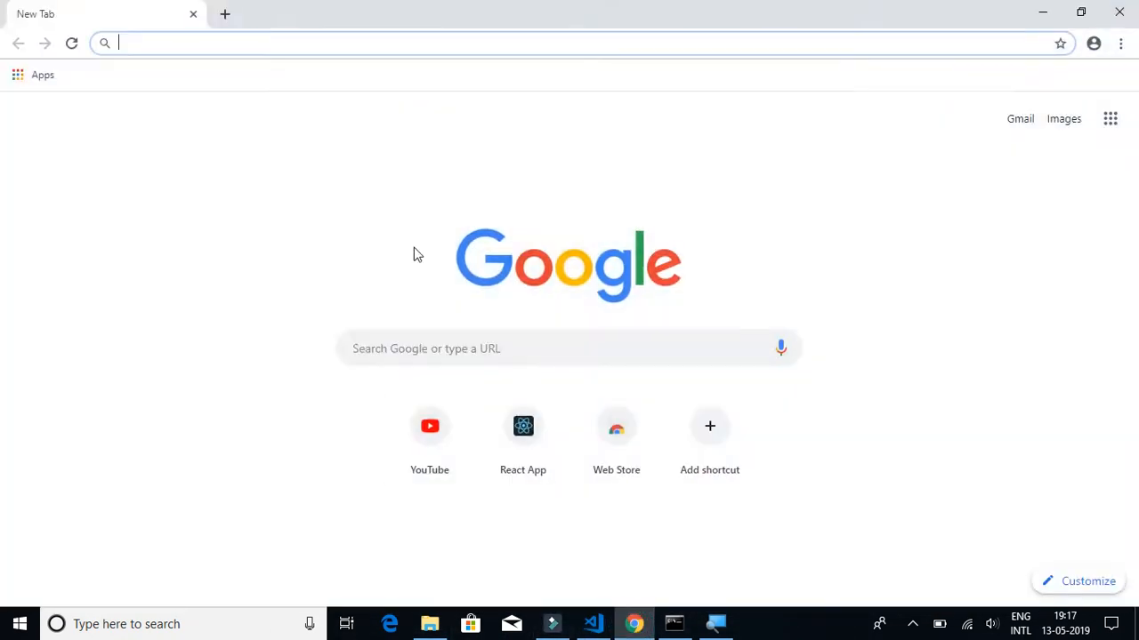
mouse_move(219, 156)
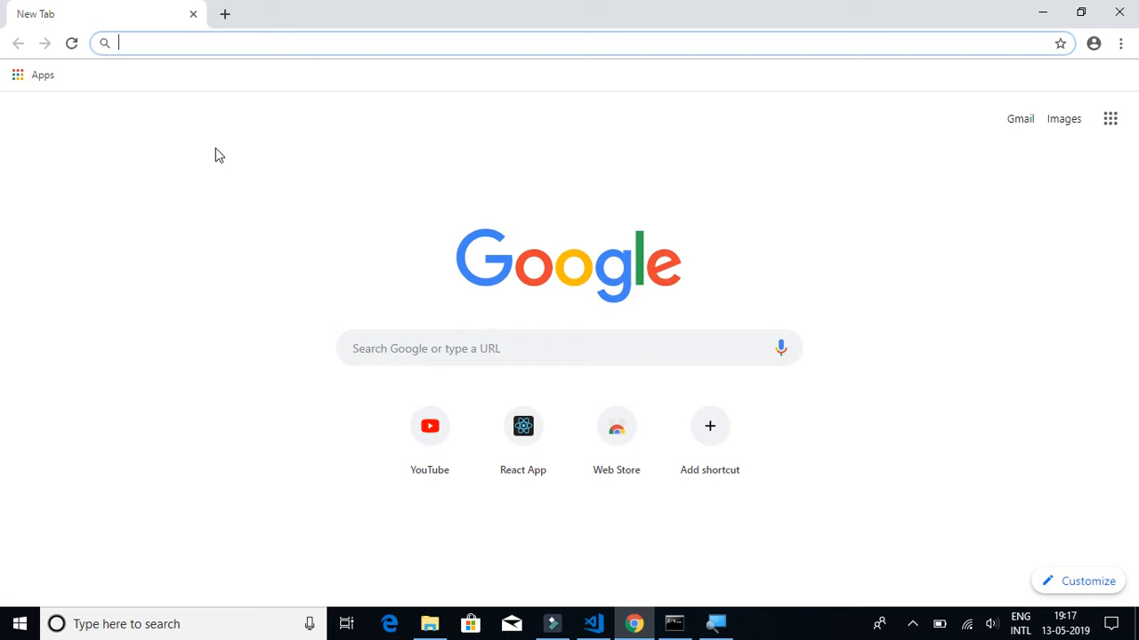
text(r)
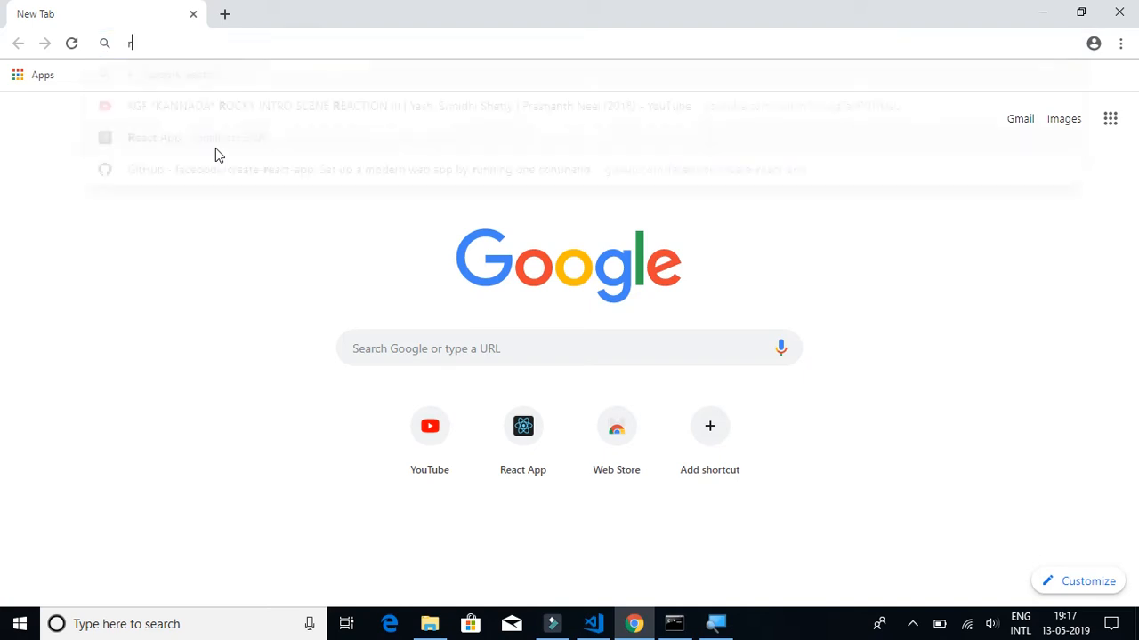
text(eact)
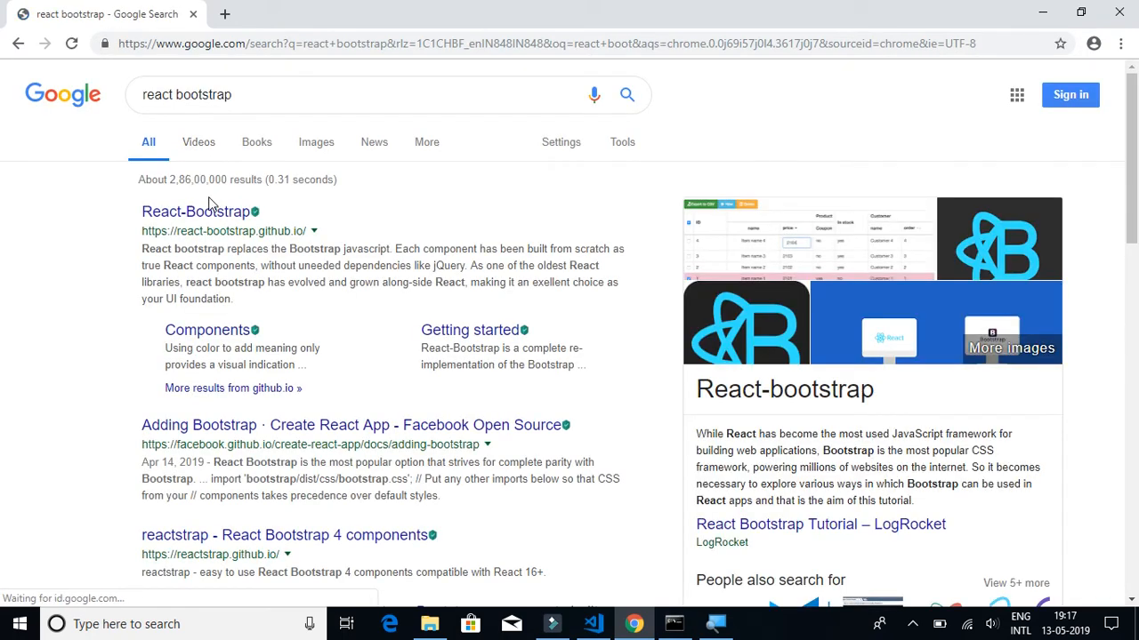
Open React-Bootstrap's Get Started page and copy 'npm install react-bootstrap bootstrap'
click(194, 211)
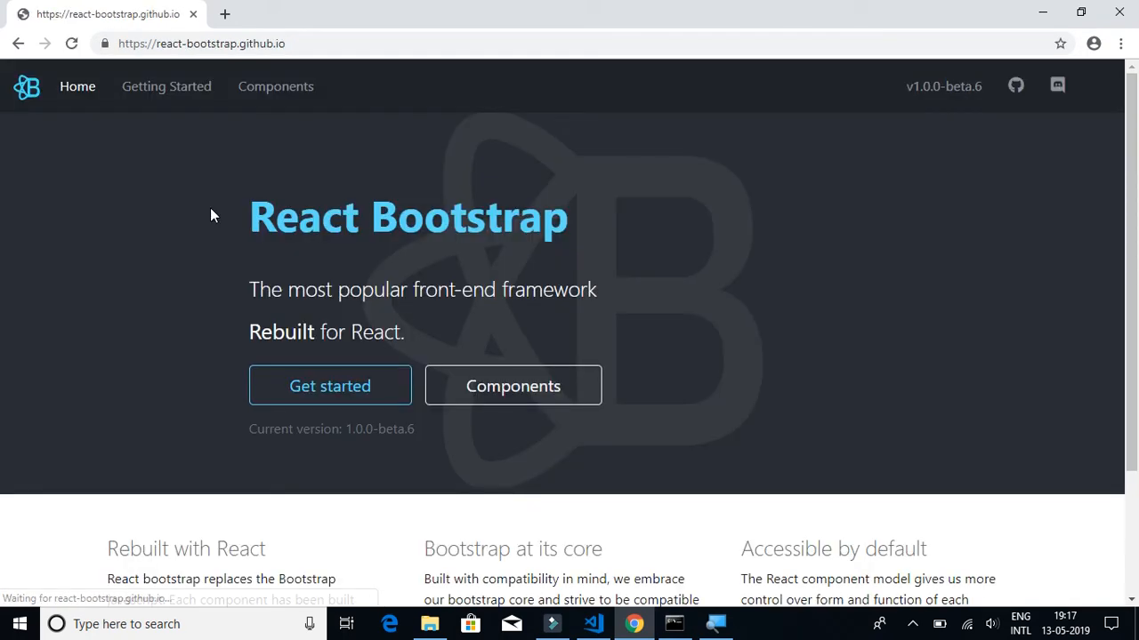
click(165, 87)
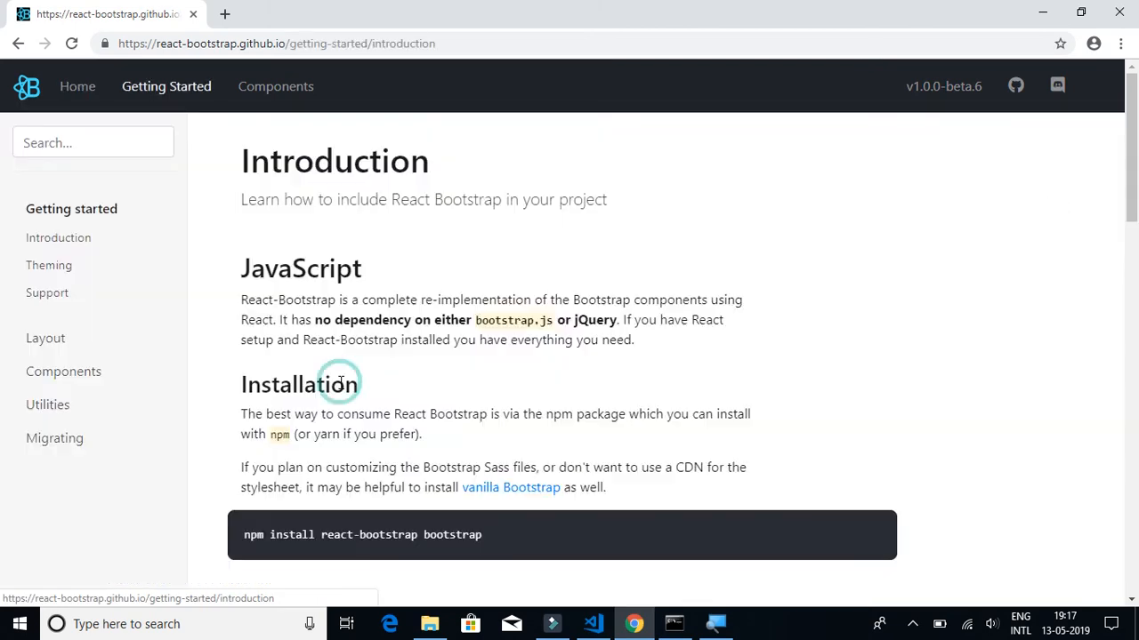
scroll(down, 3)
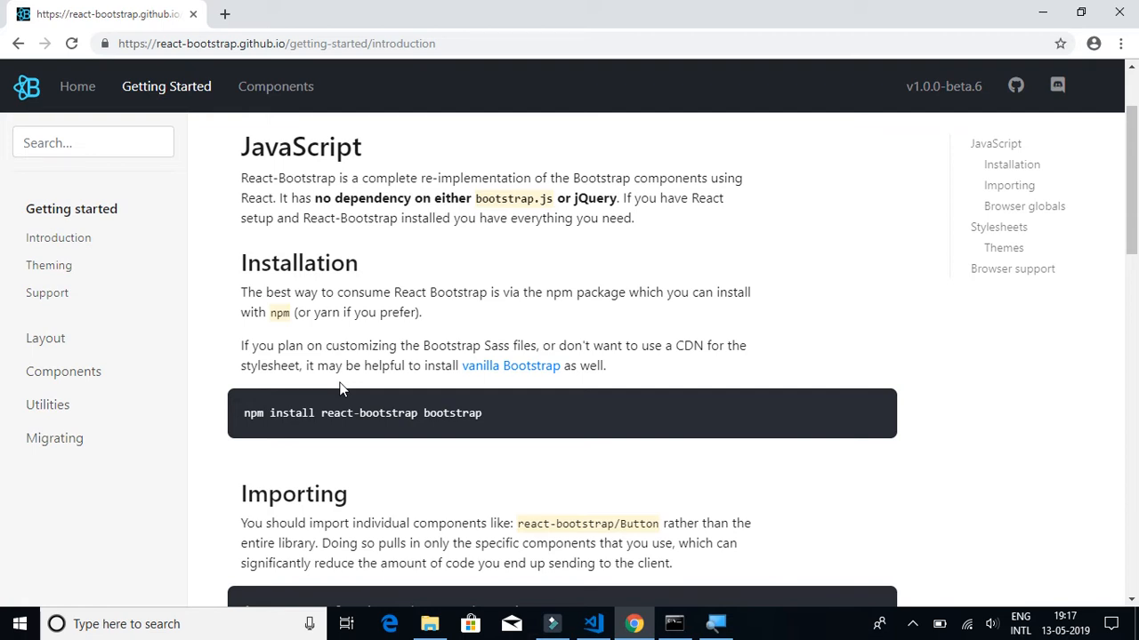
scroll(down, 3)
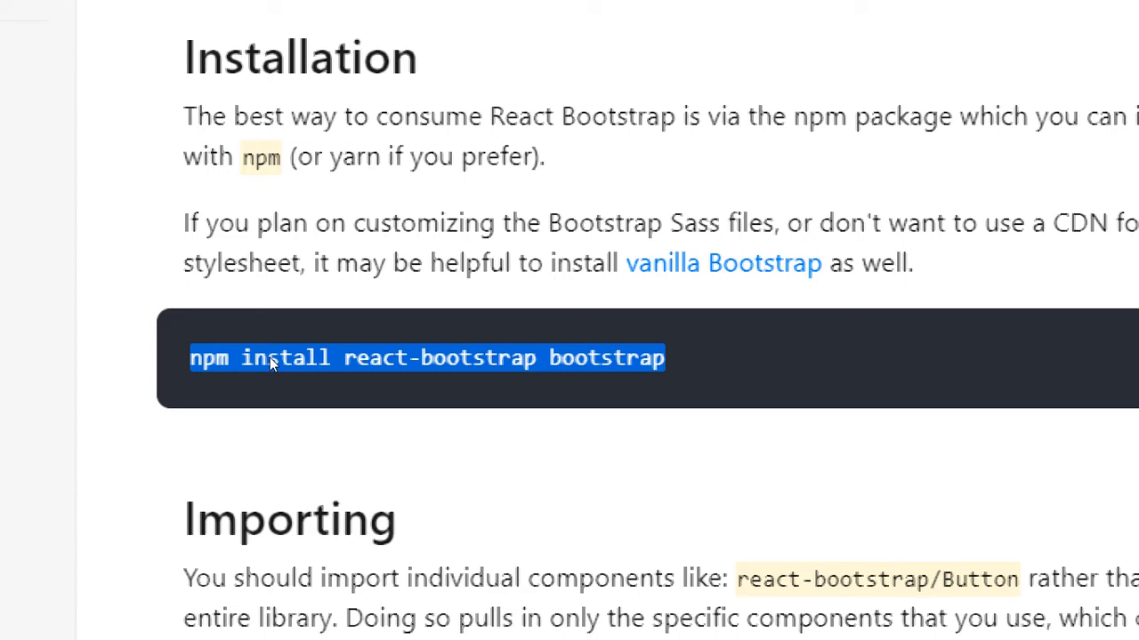
mouse_move(390, 337)
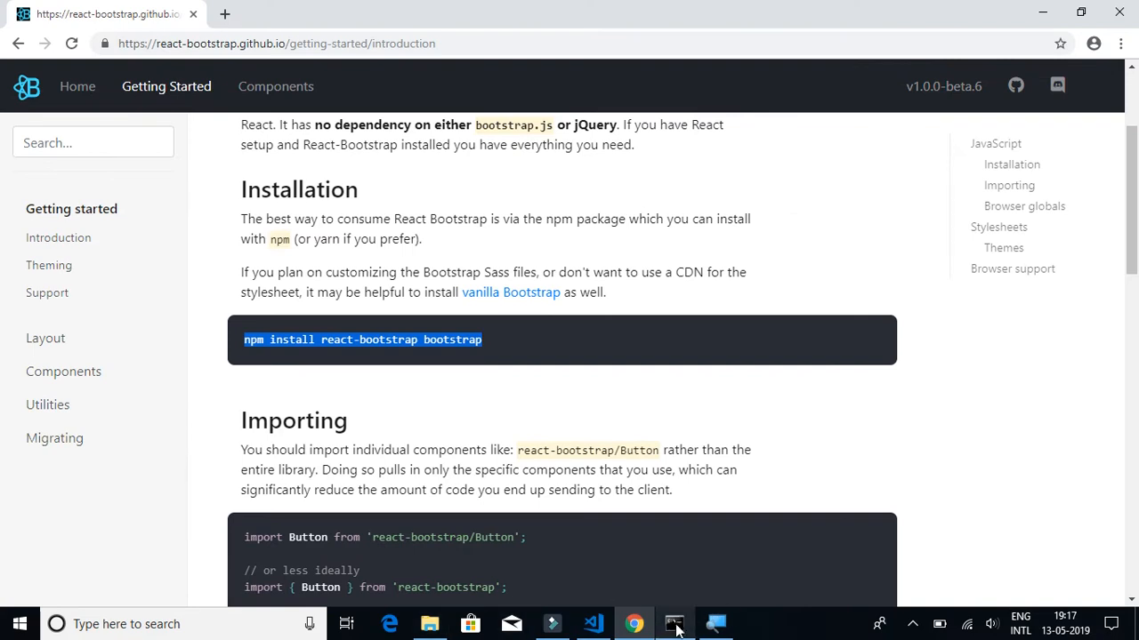
Run 'npm install react-bootstrap bootstrap' in the command prompt
click(673, 624)
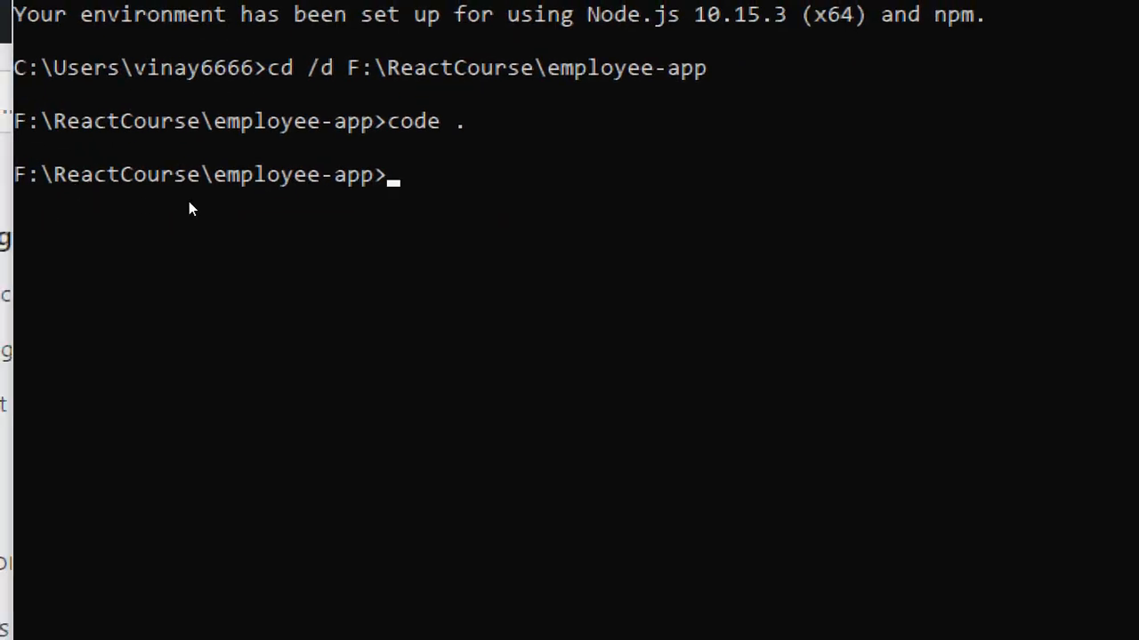
text(npm install react-bootstrap bootstrap)
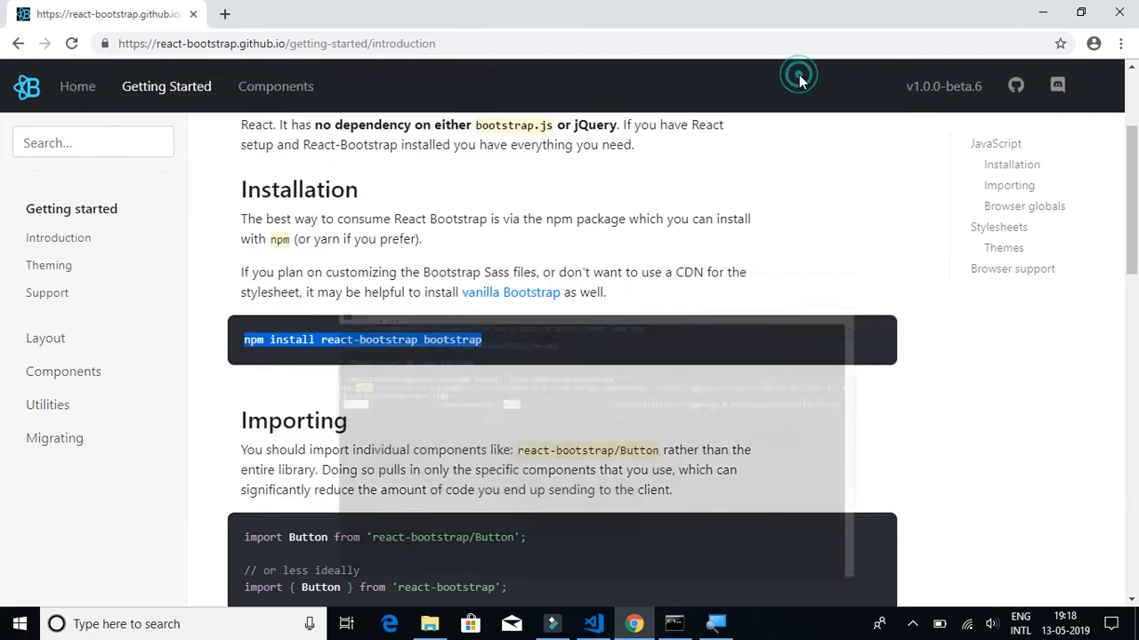
Copy the Bootstrap CDN stylesheet link from the Stylesheets section, then return to VS Code
scroll(down, 3)
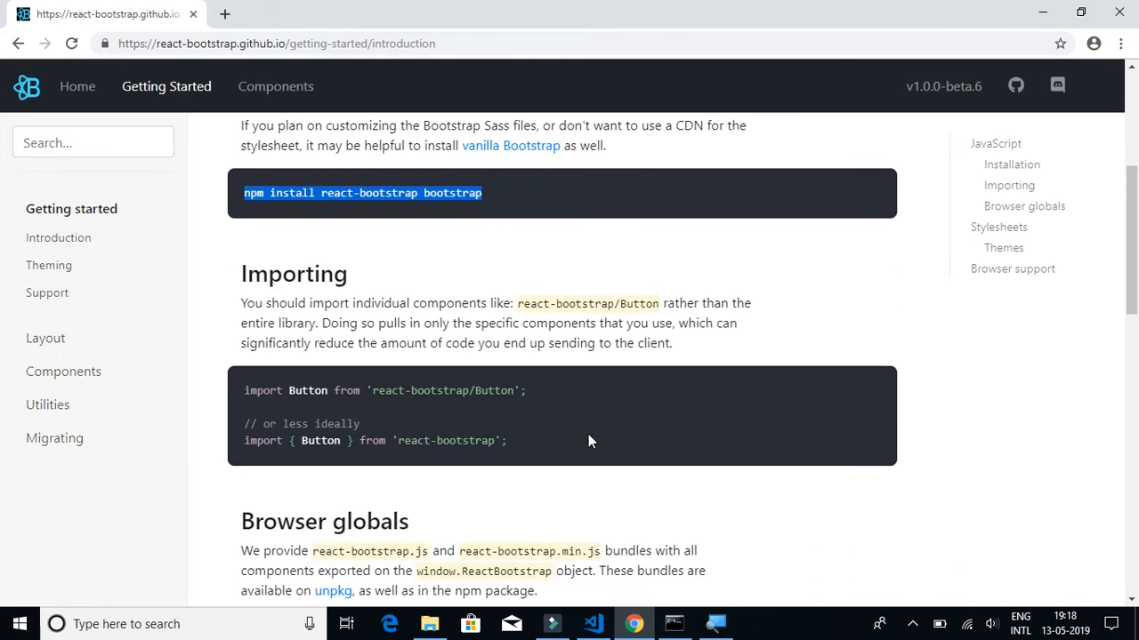
scroll(down, 3)
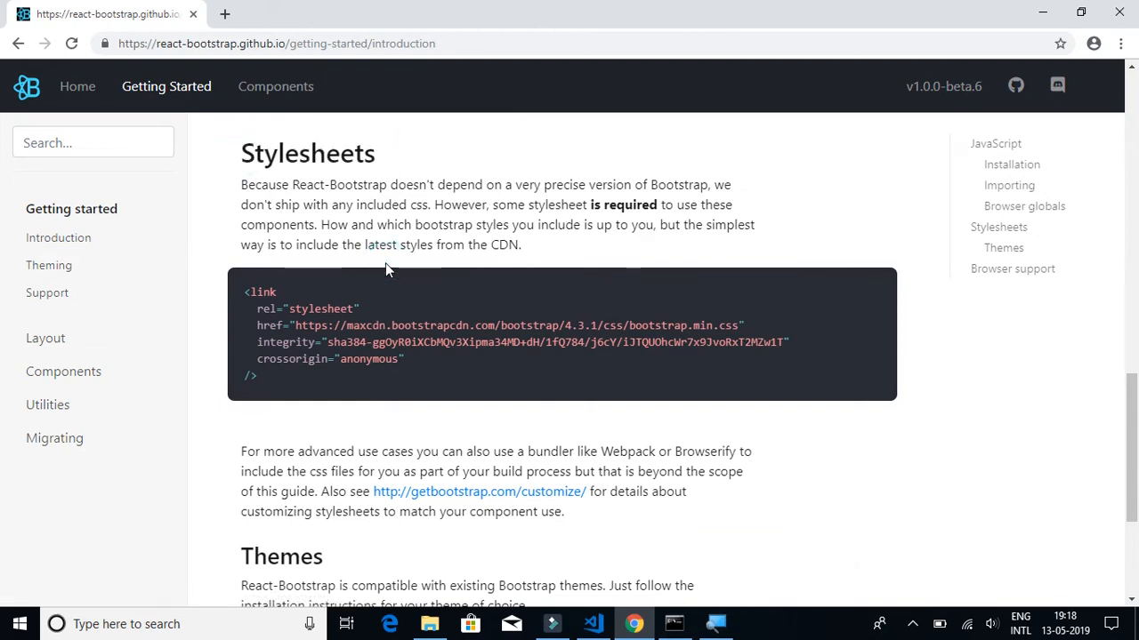
mouse_move(243, 302)
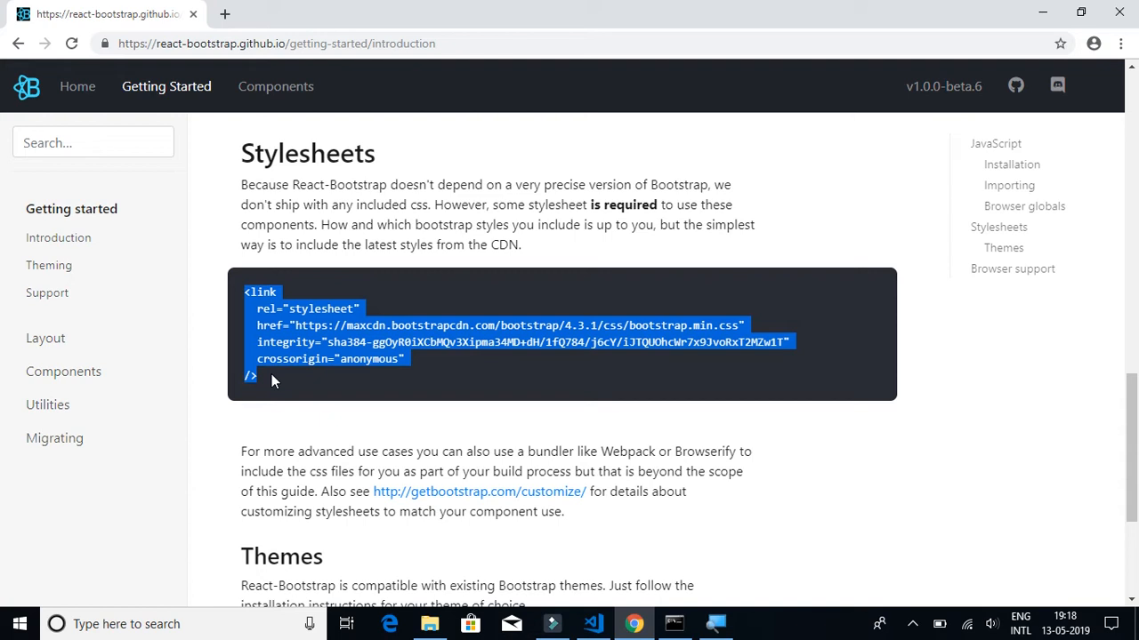
mouse_move(591, 585)
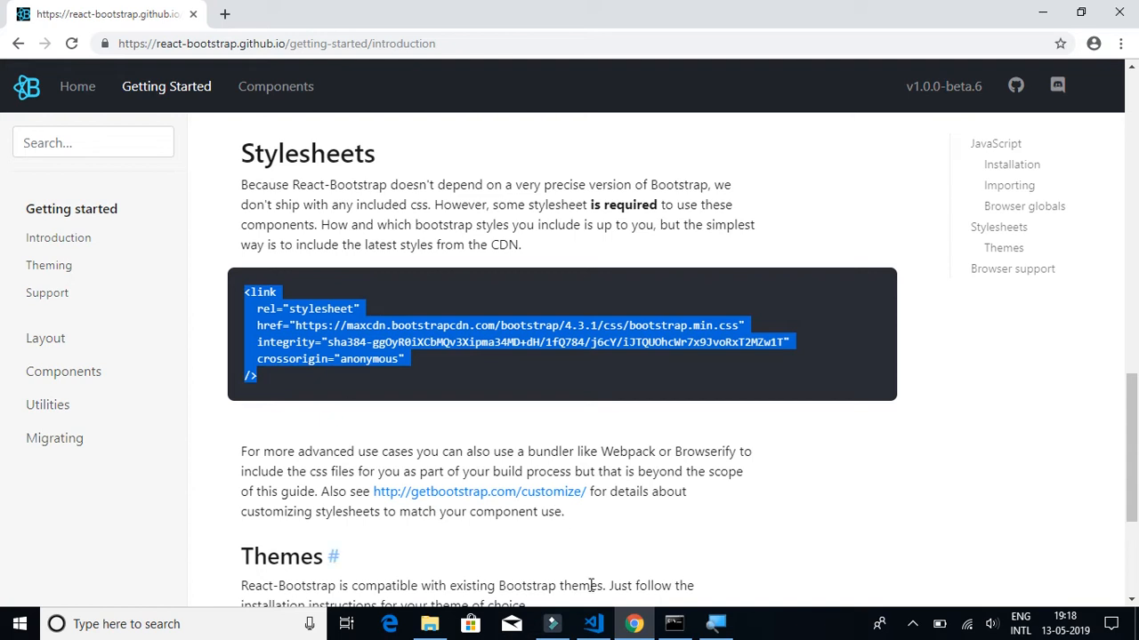
click(592, 623)
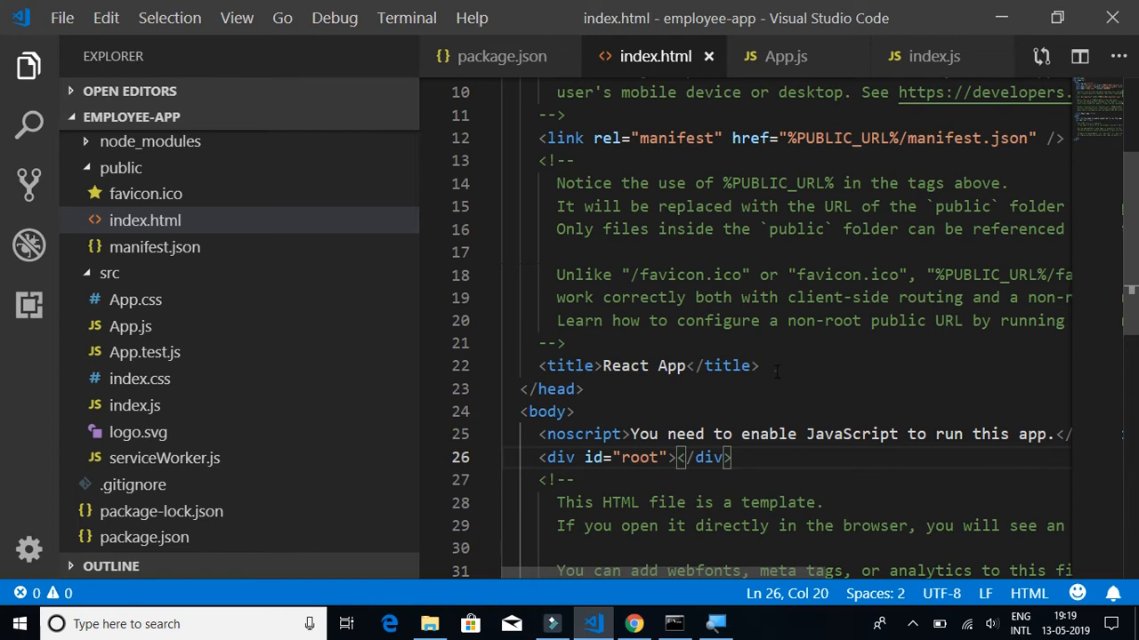
Paste the Bootstrap 4.3.1 CDN <link> after the title in index.html and save
key(enter)
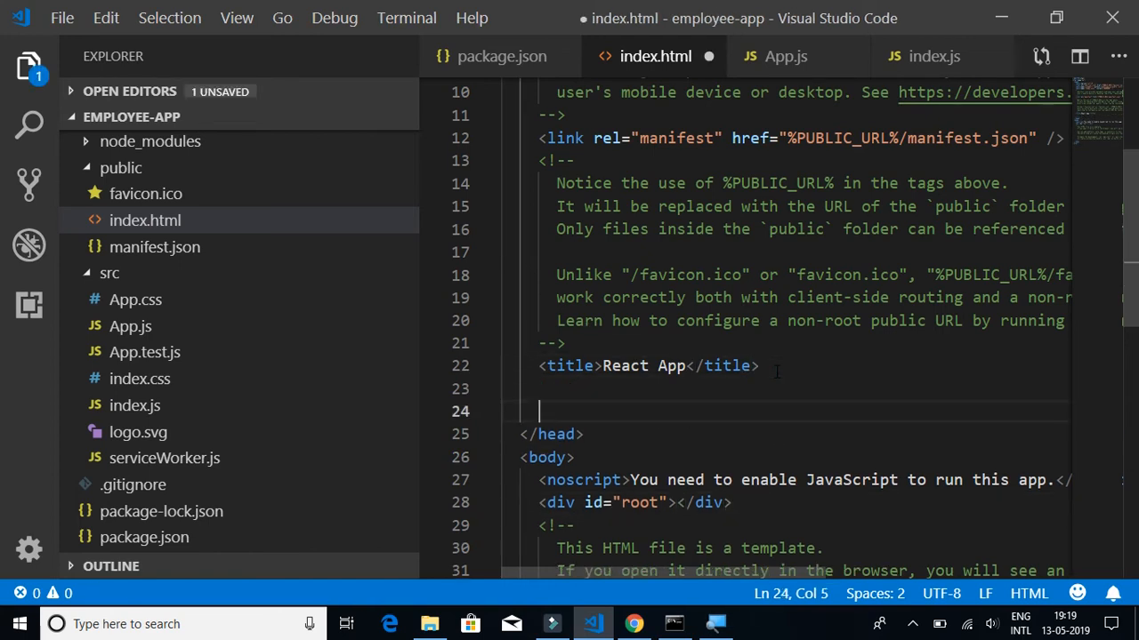
text(<link rel="stylesheet" href="https://maxcdn.bootstrapcdn.com/bootstrap/4.3.1/css/bootstrap.min.css" integrity="sha384-ggOyR0iXCbMQv3Xipma34MD+dH/1fQ784/)
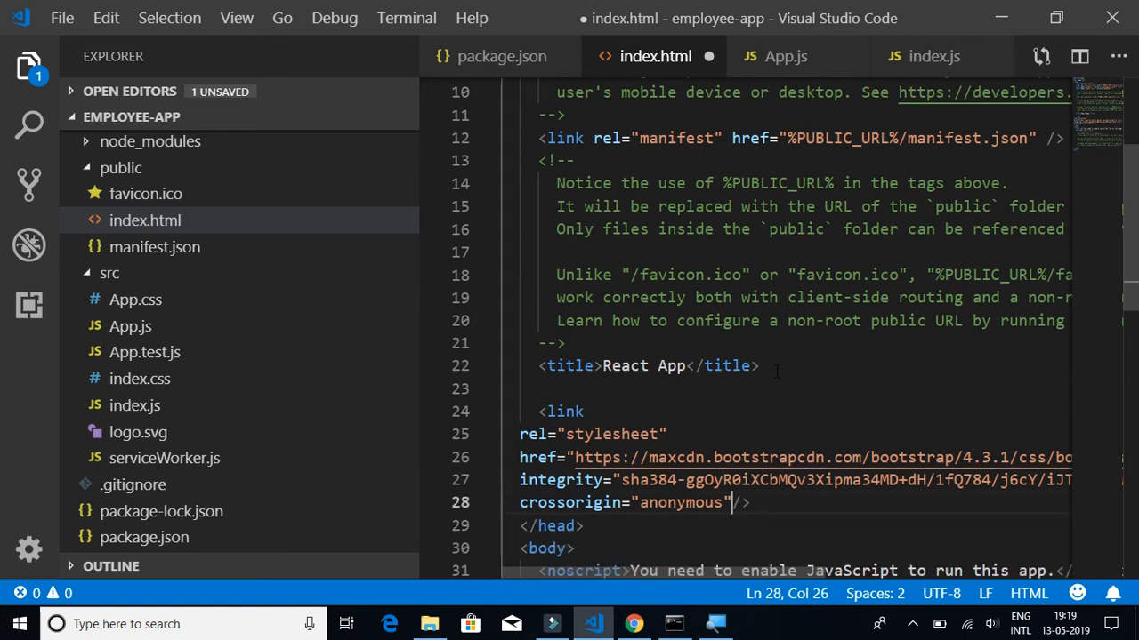
key(enter)
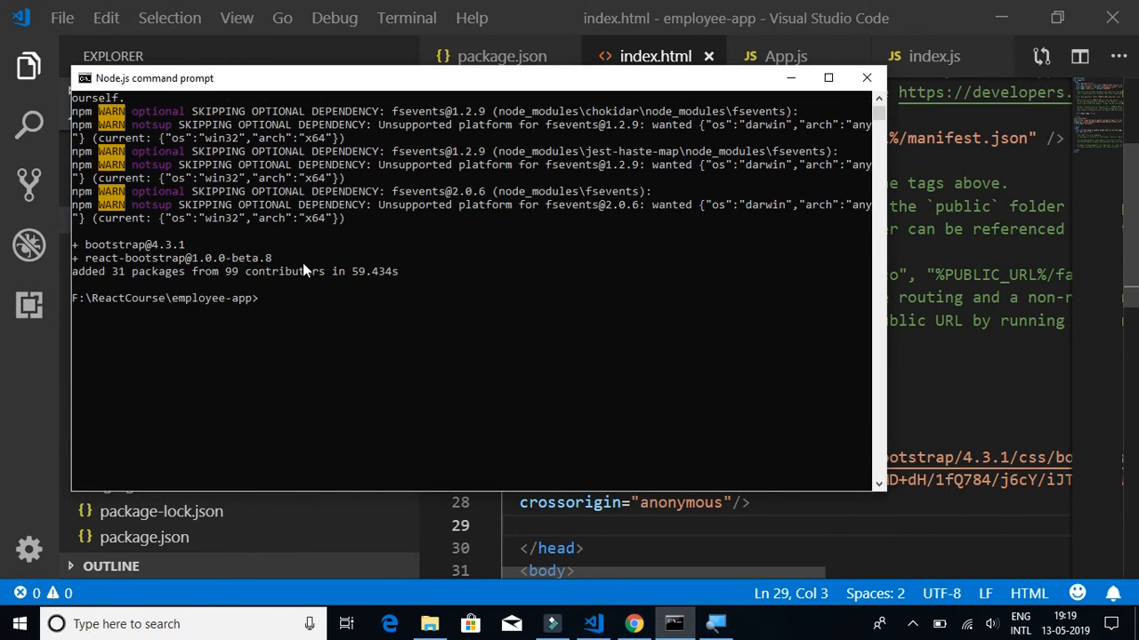
Check the completed npm install output and minimize the command prompt
scroll(up, 3)
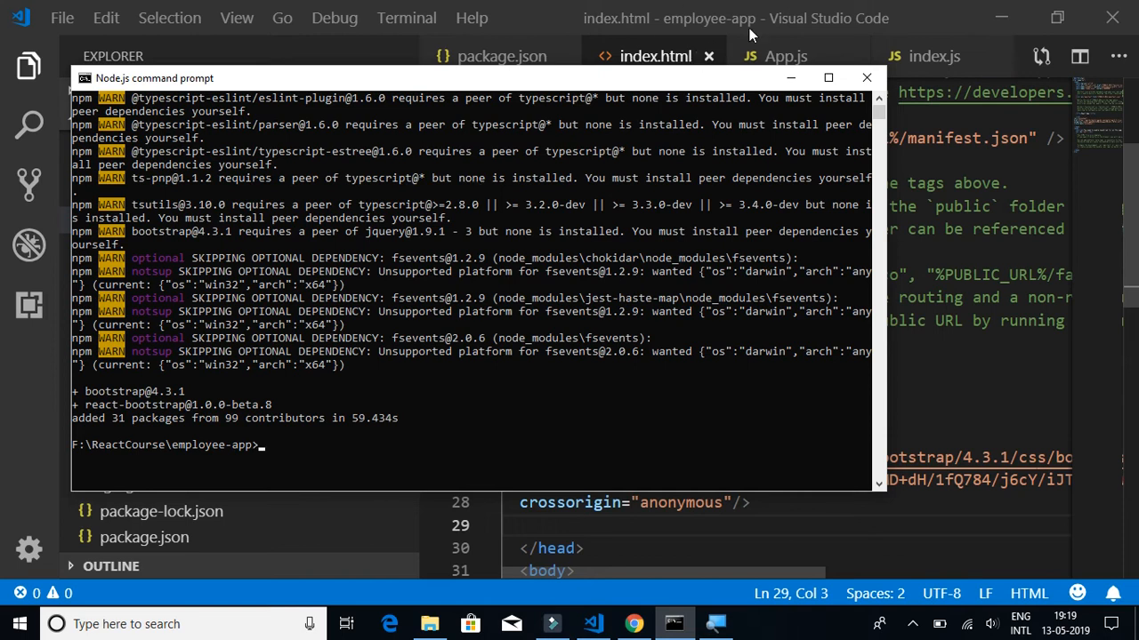
click(865, 77)
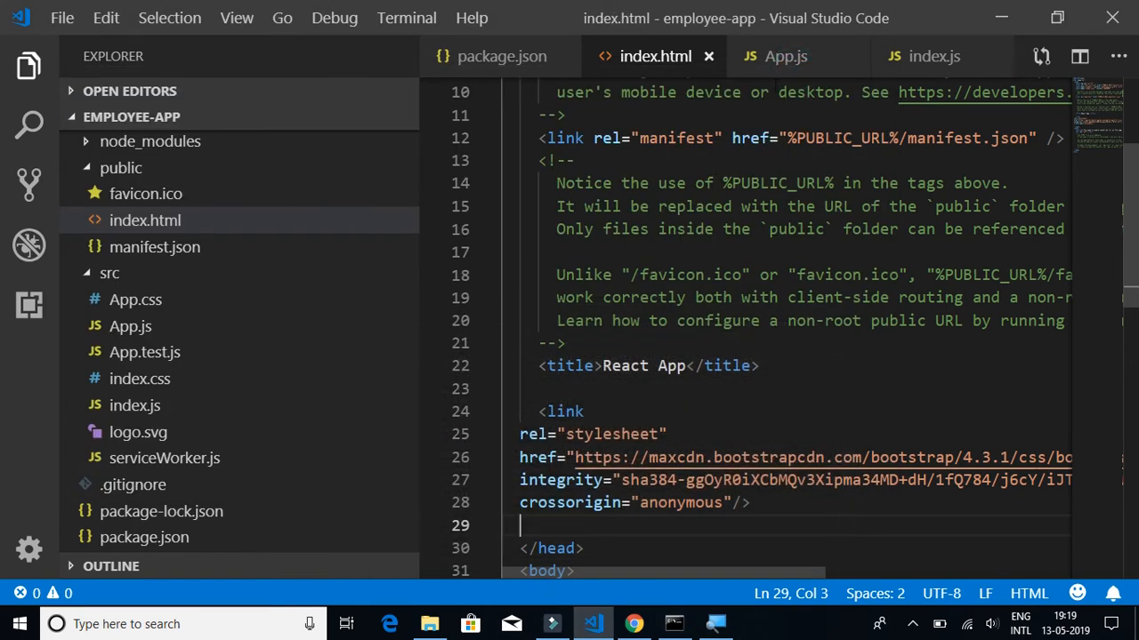
In App.js, add `import Button from 'react-bootstrap/Button'` after the existing imports
click(785, 57)
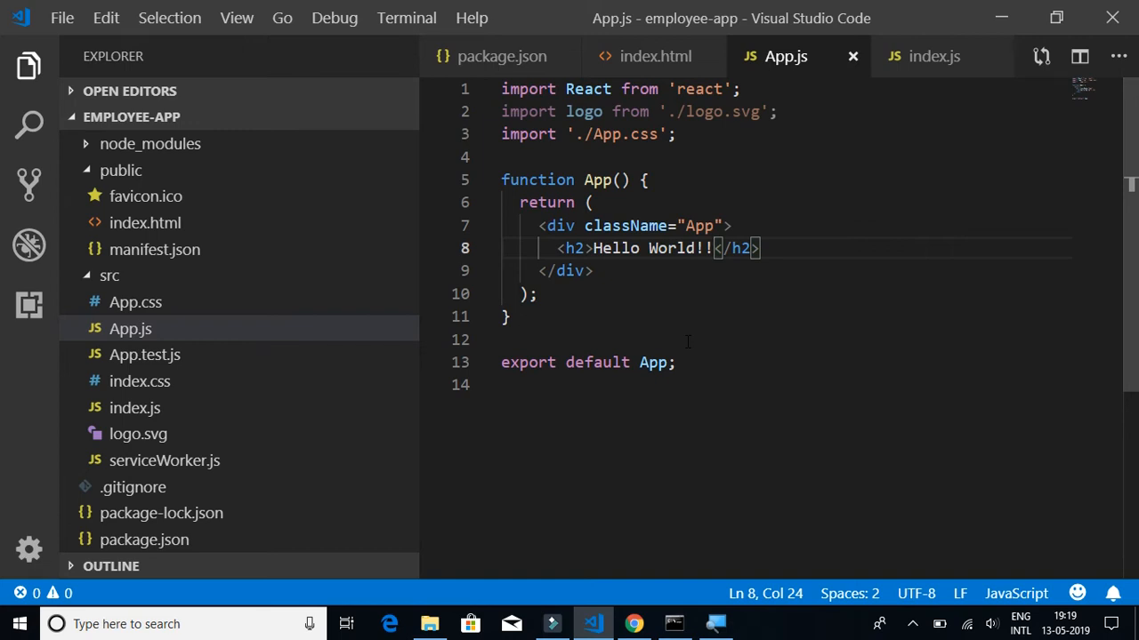
click(753, 249)
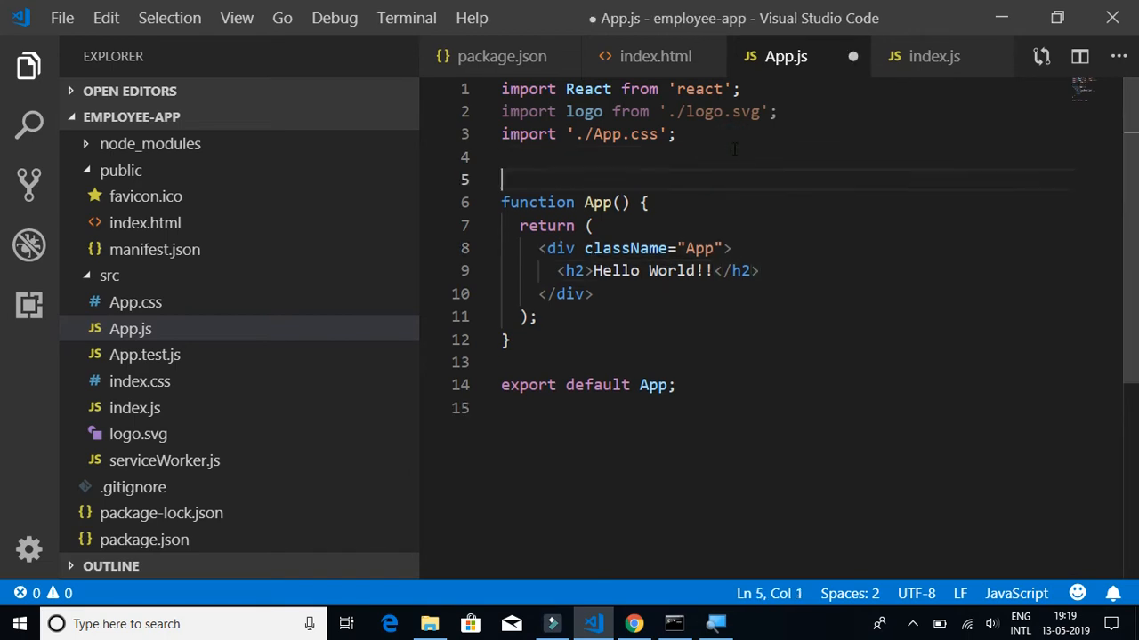
key(Enter)
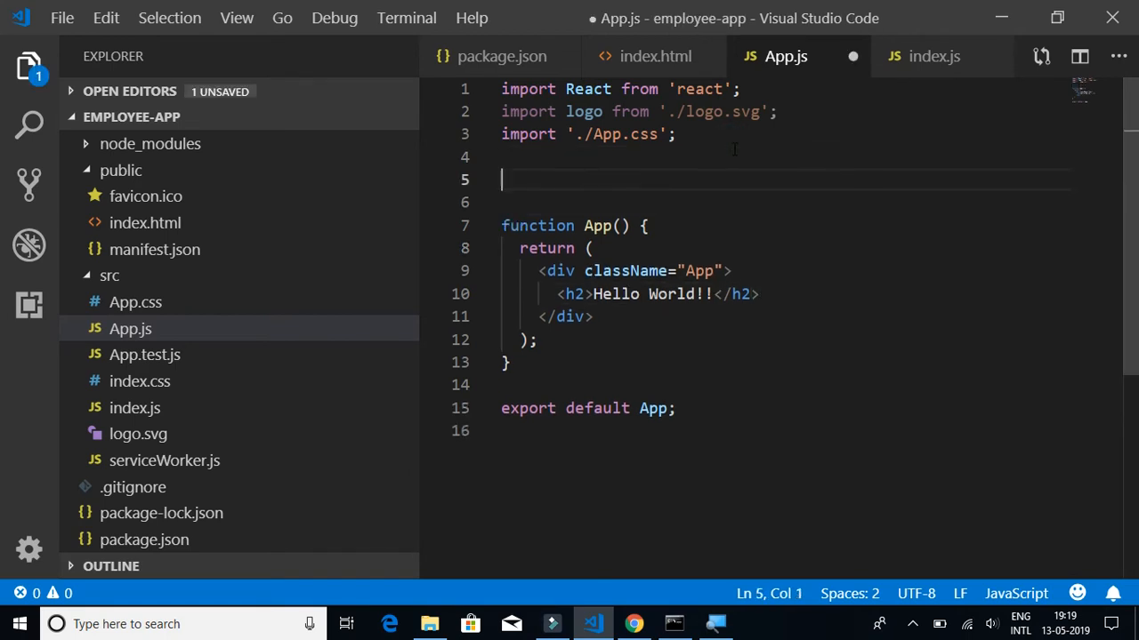
text(import)
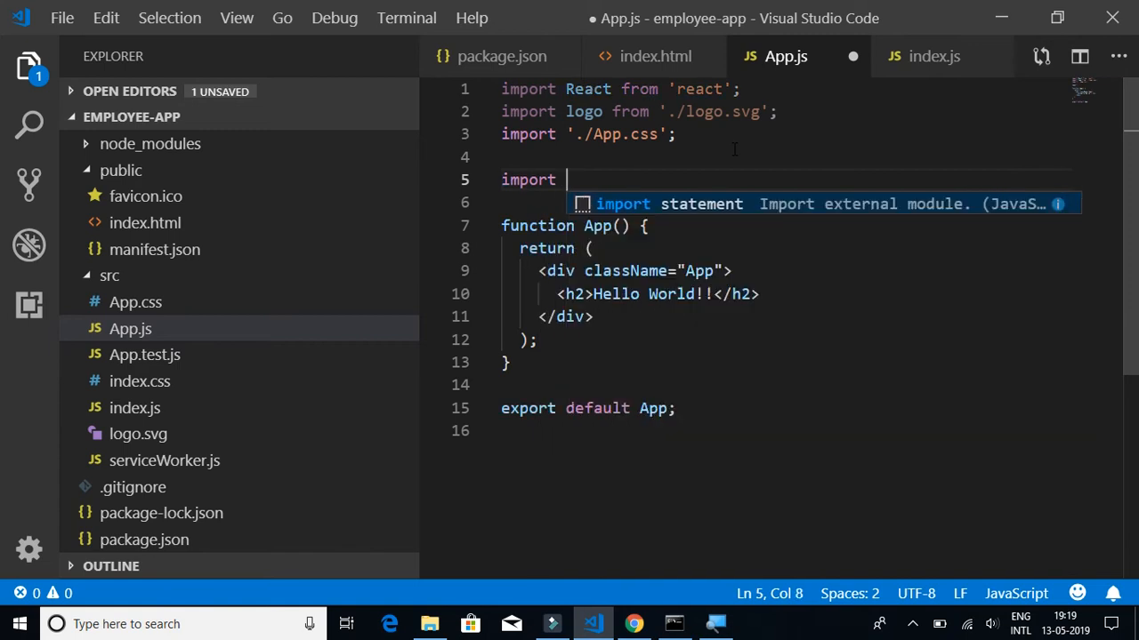
text(Button from)
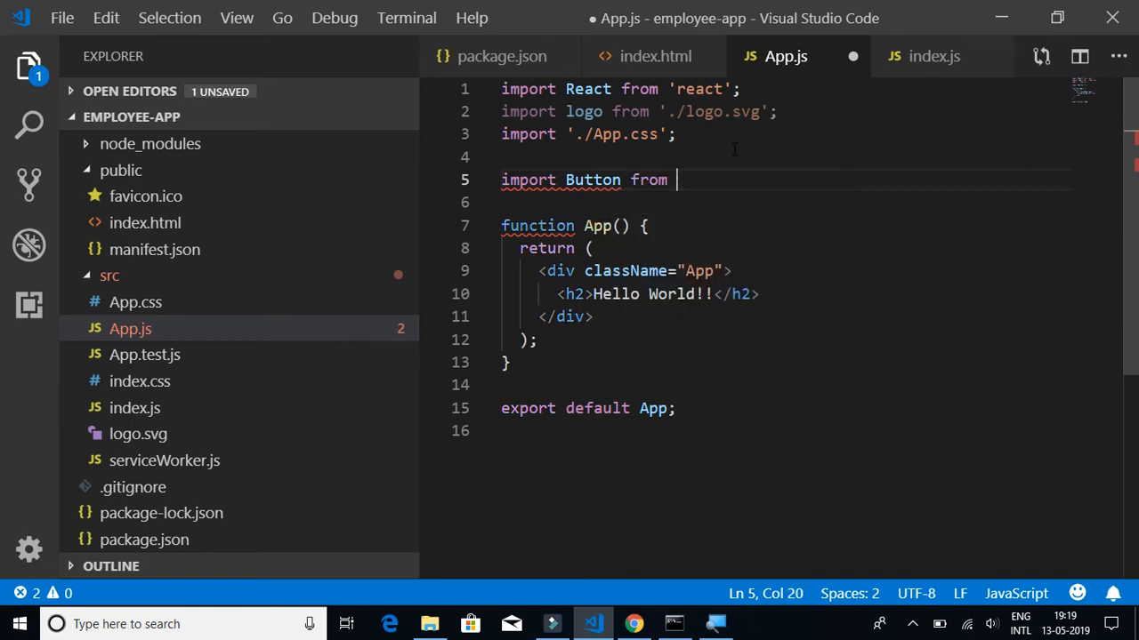
text('r)
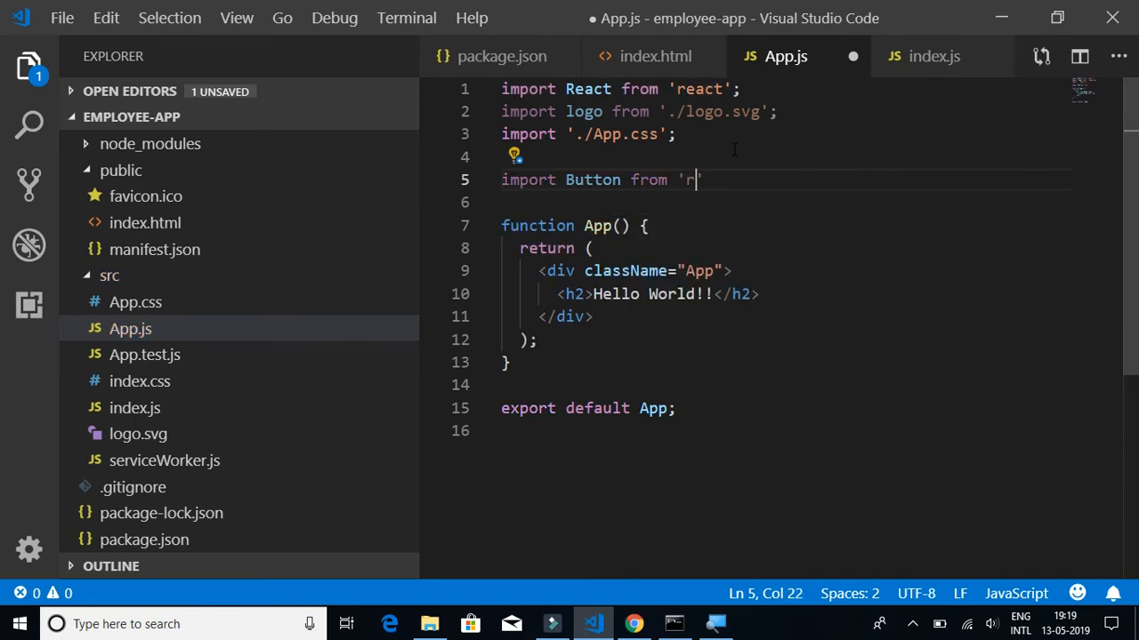
text(eact-bootstrap)
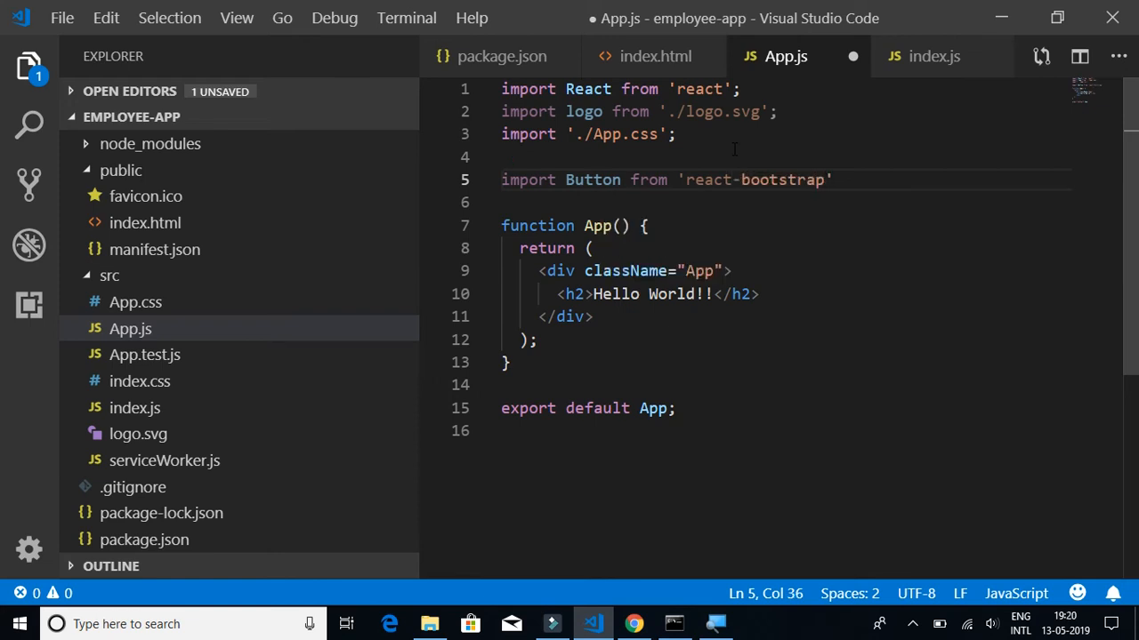
text(/Button)
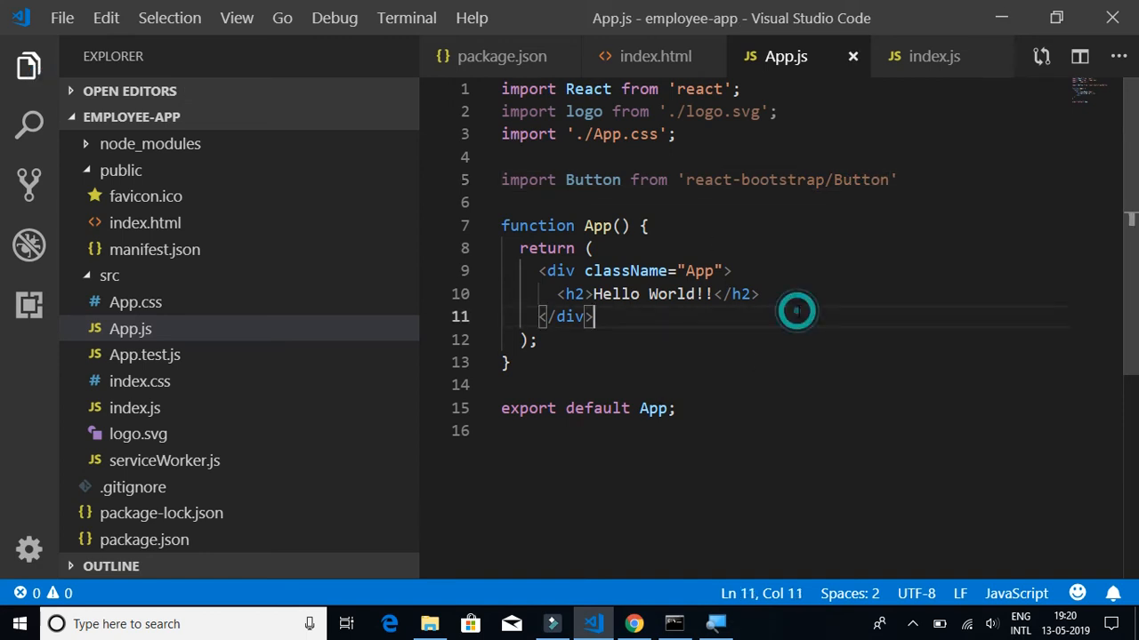
Add `<Button variant="primary">Bootsrap btn</Button>` under the h2 heading
key(Enter)
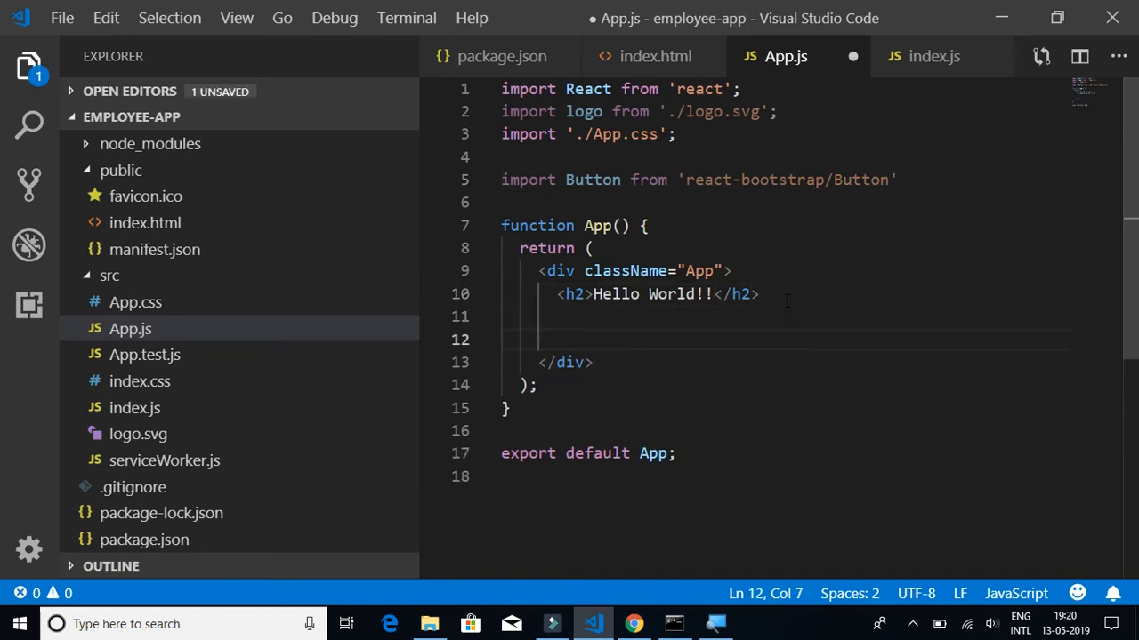
text(<Button ></Button>)
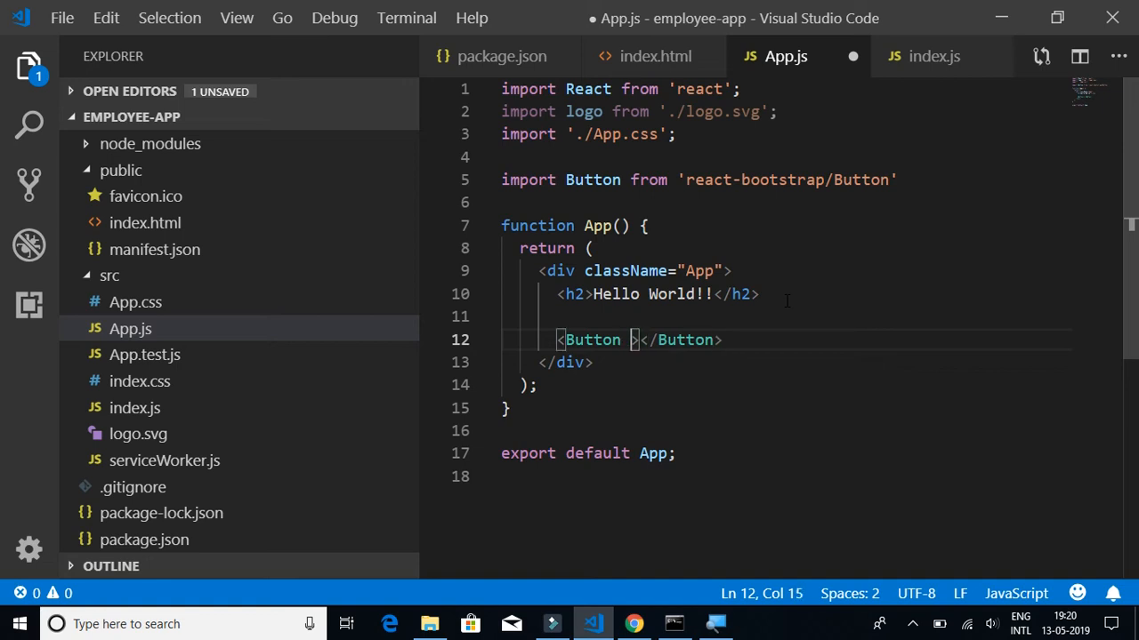
text(variant)
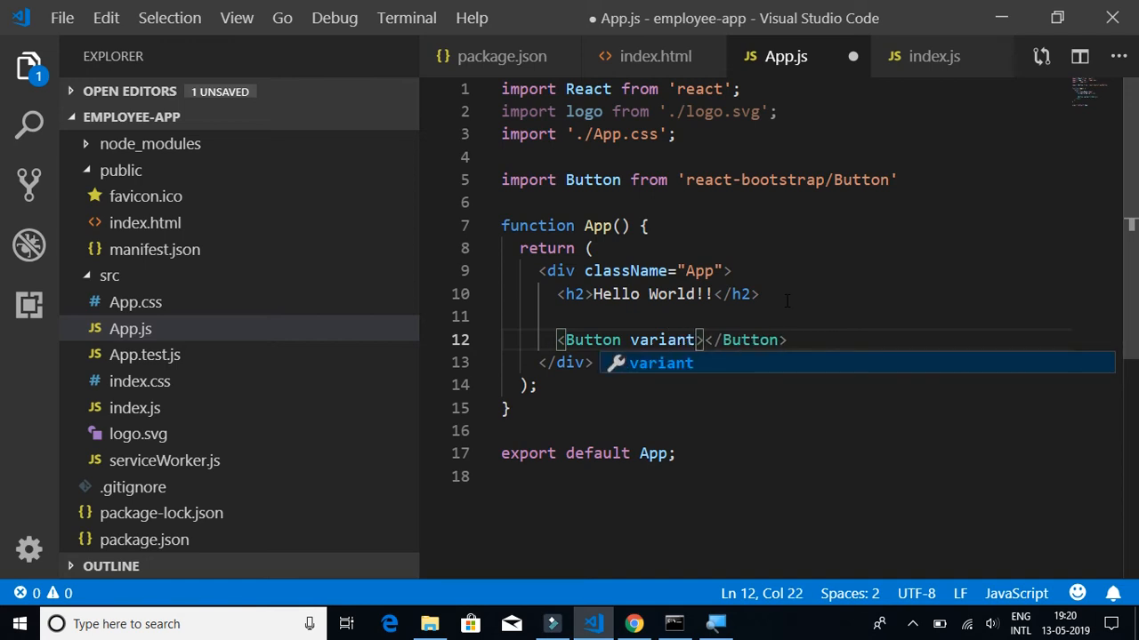
text(=)
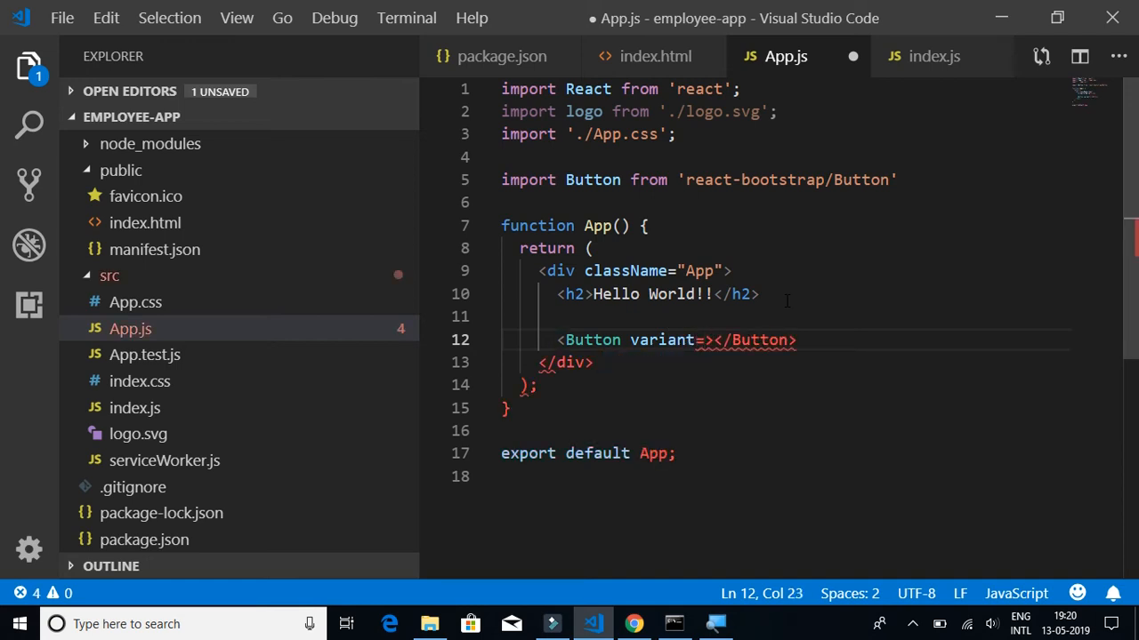
text(")
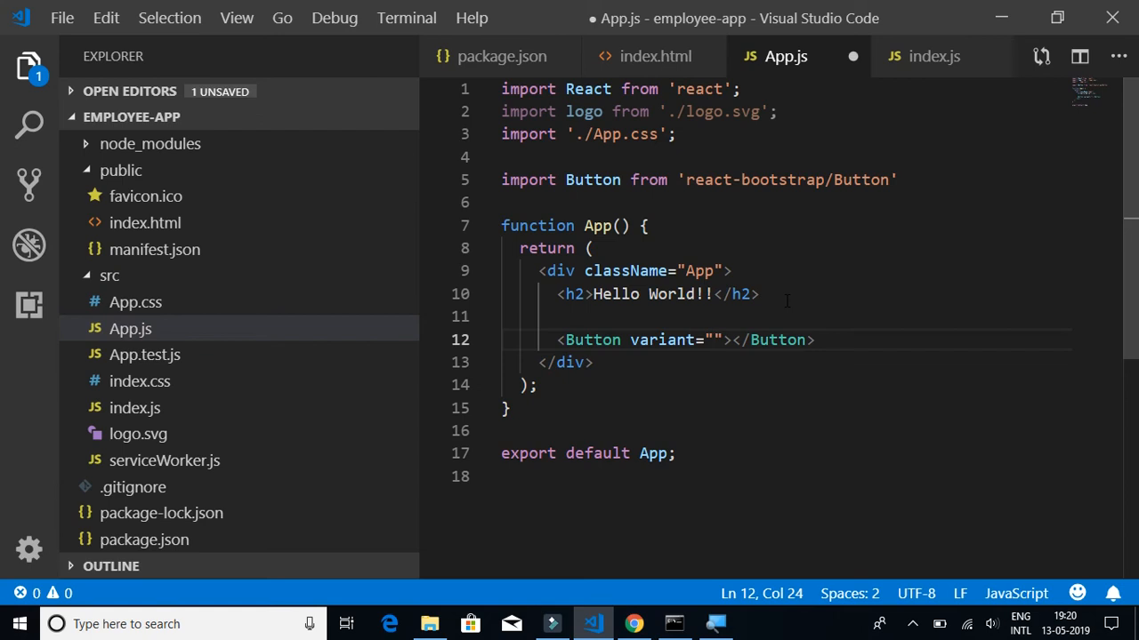
text(primary)
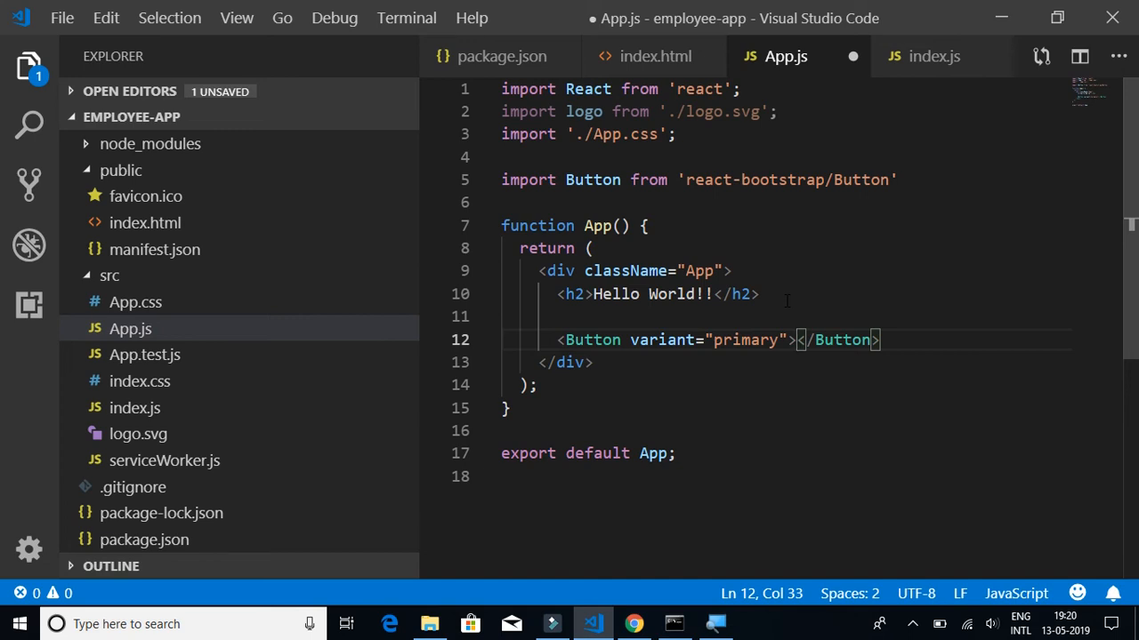
text(B)
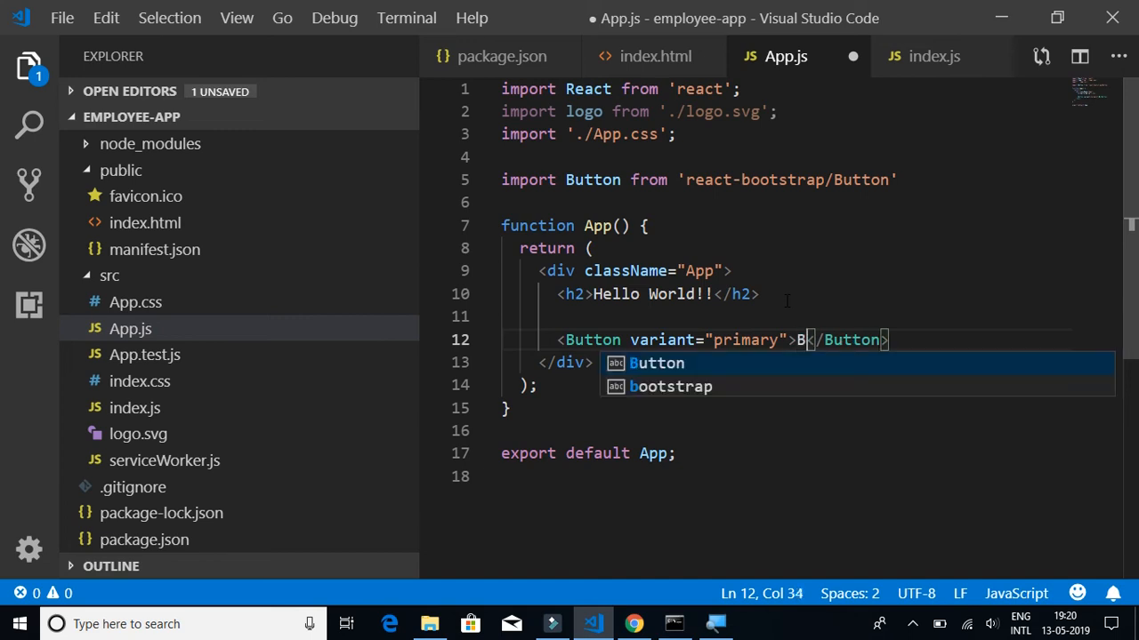
text(oots)
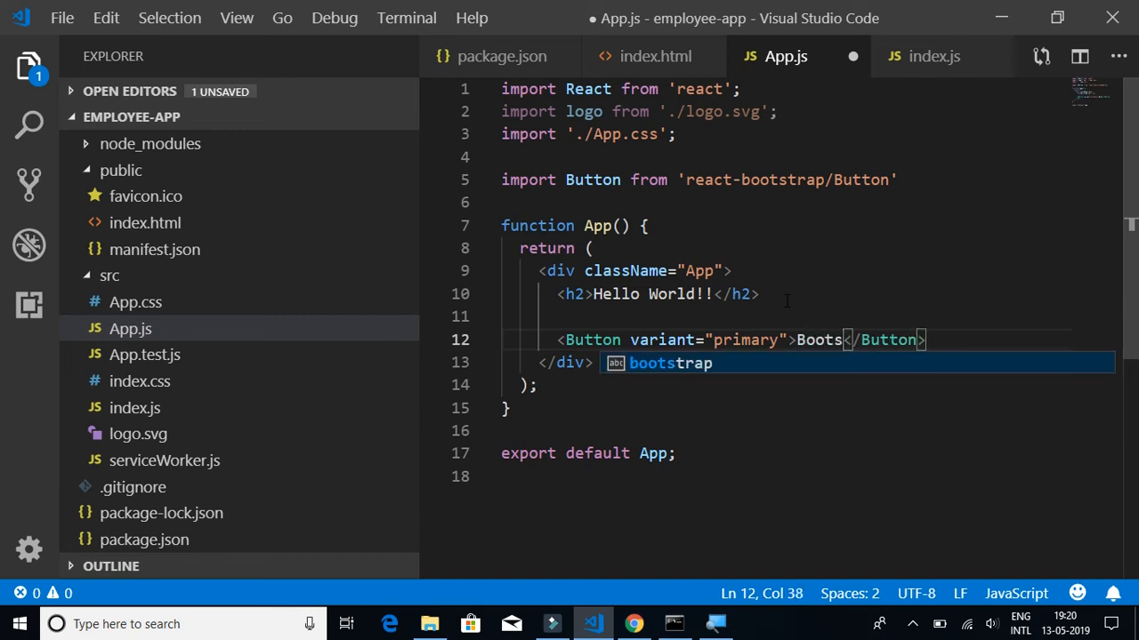
text(rap btn)
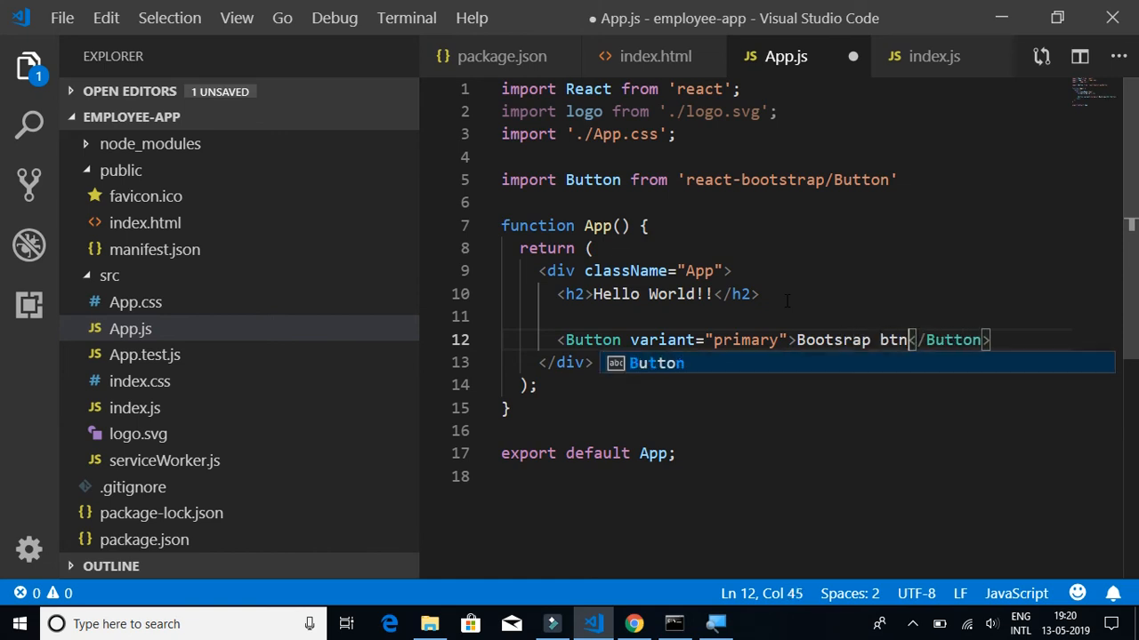
Run `npm start` in the Node.js command prompt to launch the employee-app dev server
click(678, 624)
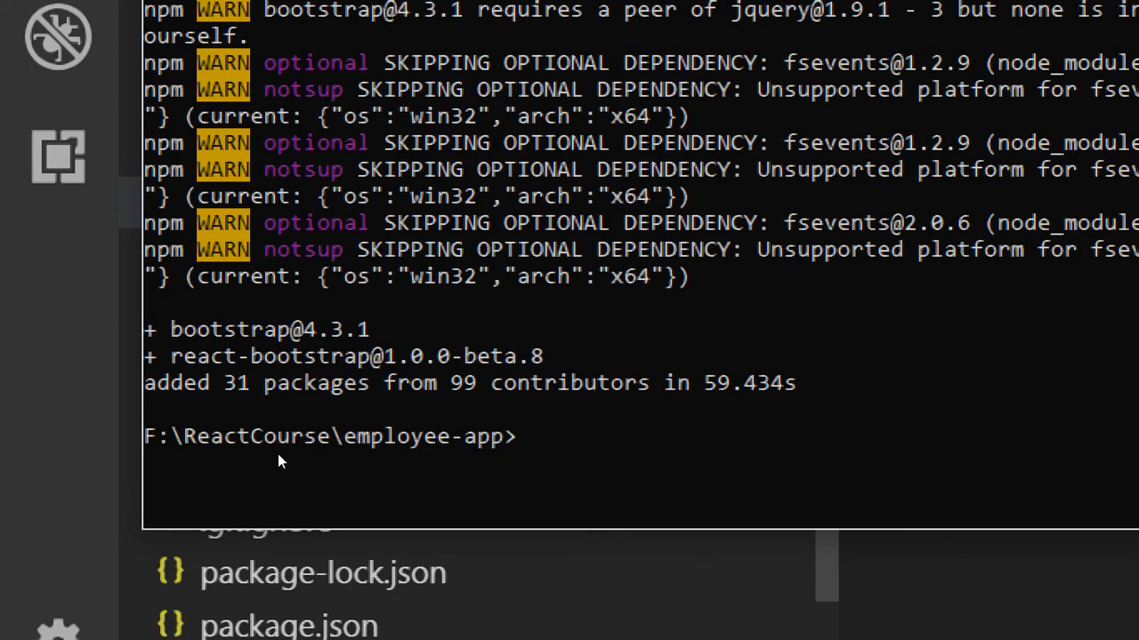
text(npm)
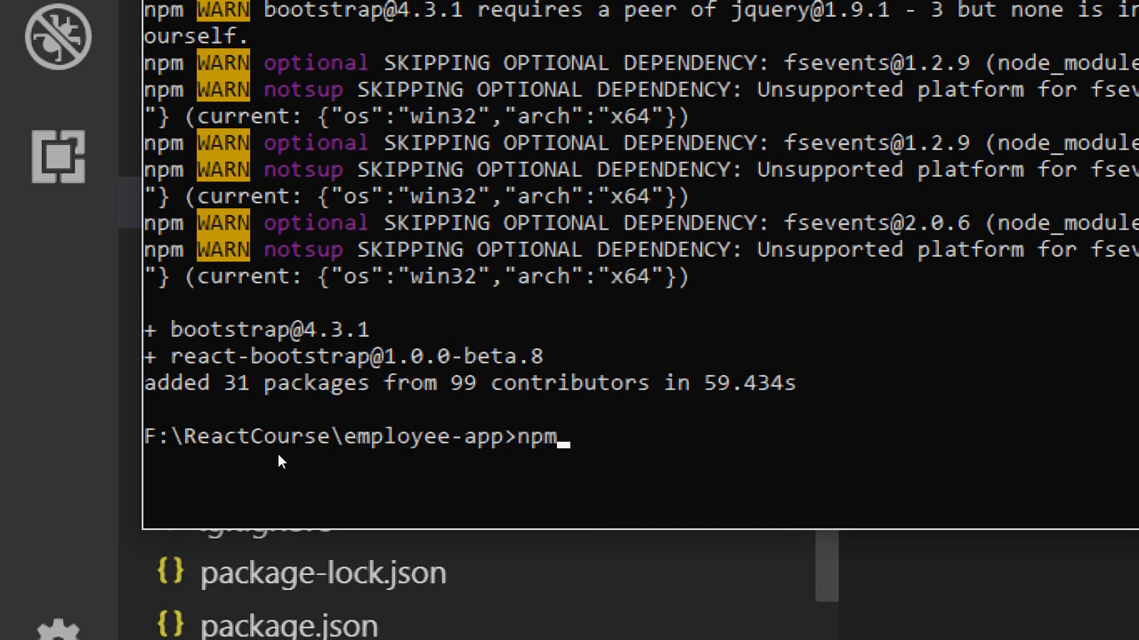
text(satr)
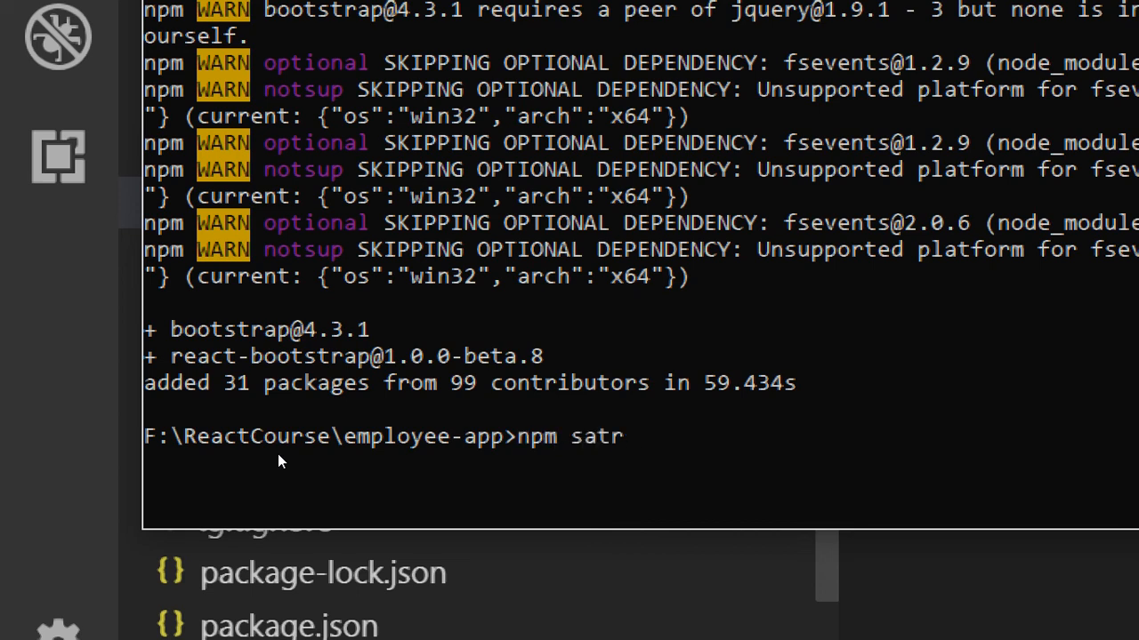
text(star)
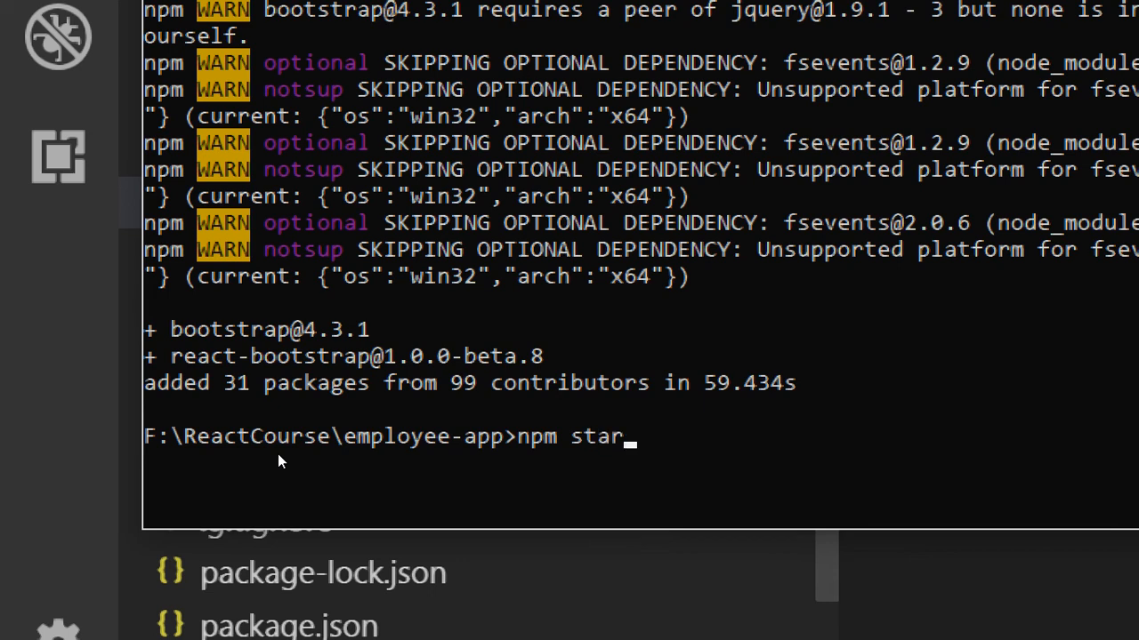
key(enter)
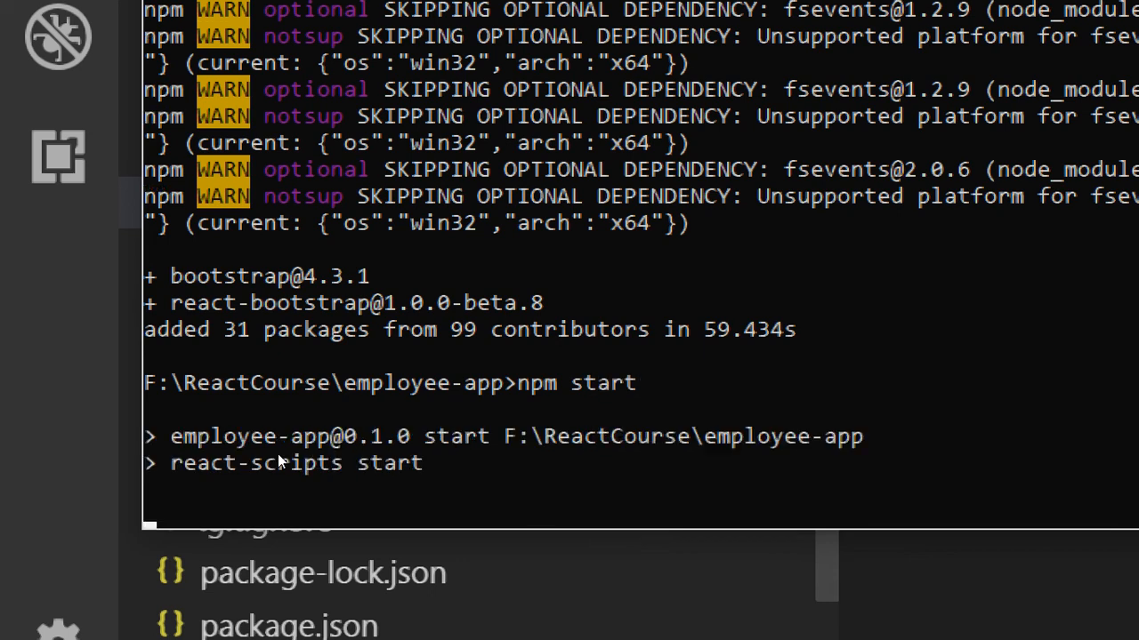